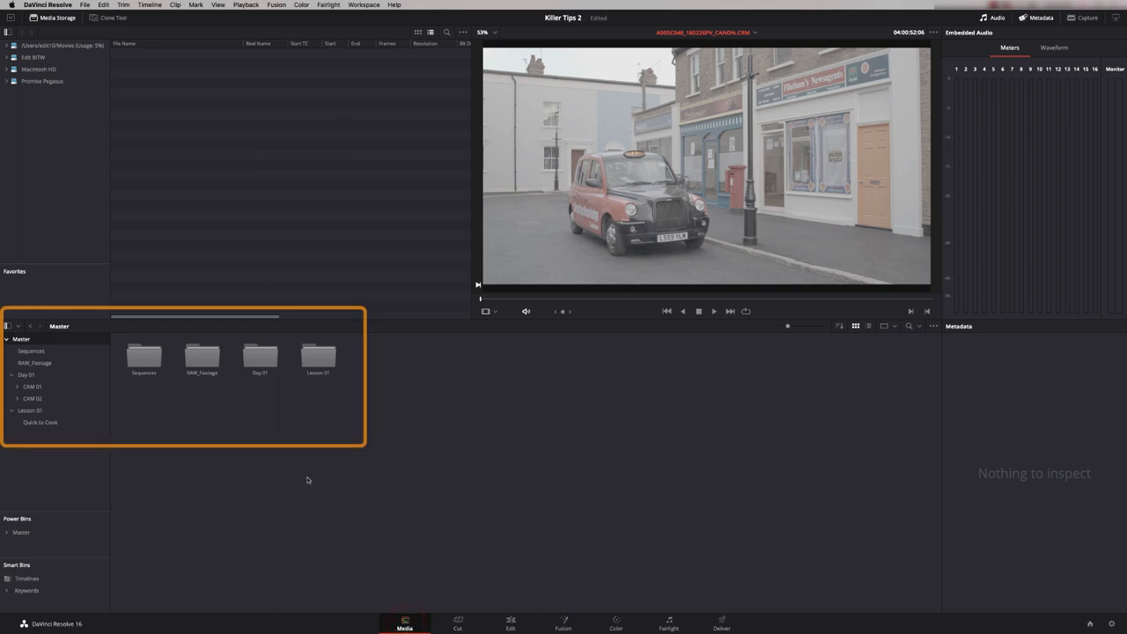
mouse_move(409, 497)
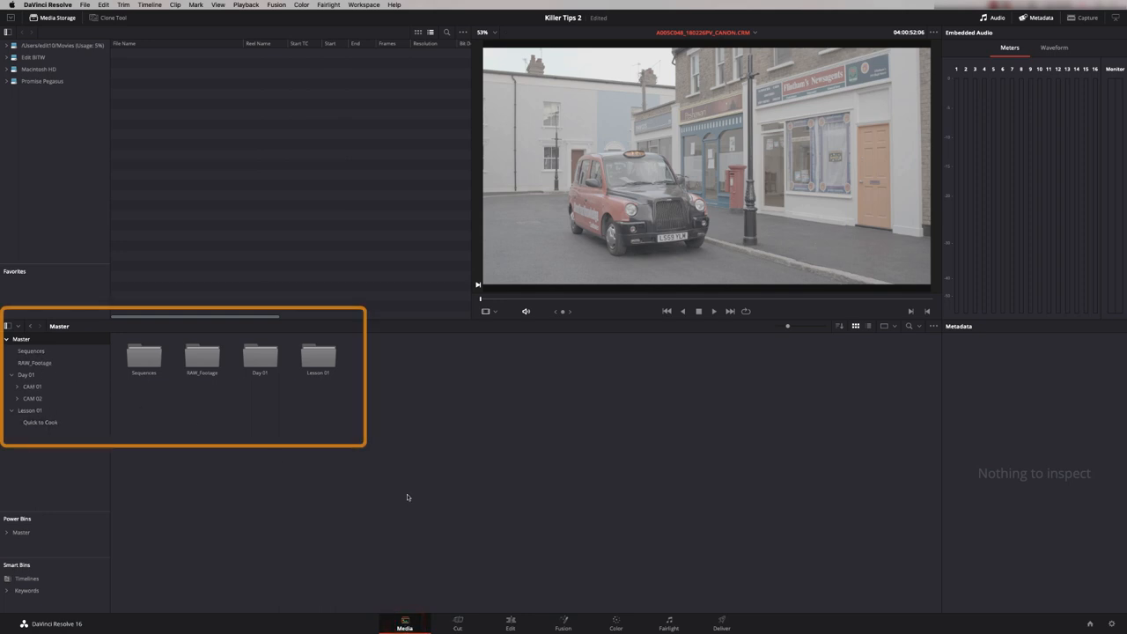
On the Edit page, load a taxi take from the RAW_Footage bin into the source viewer and mark it
click(511, 623)
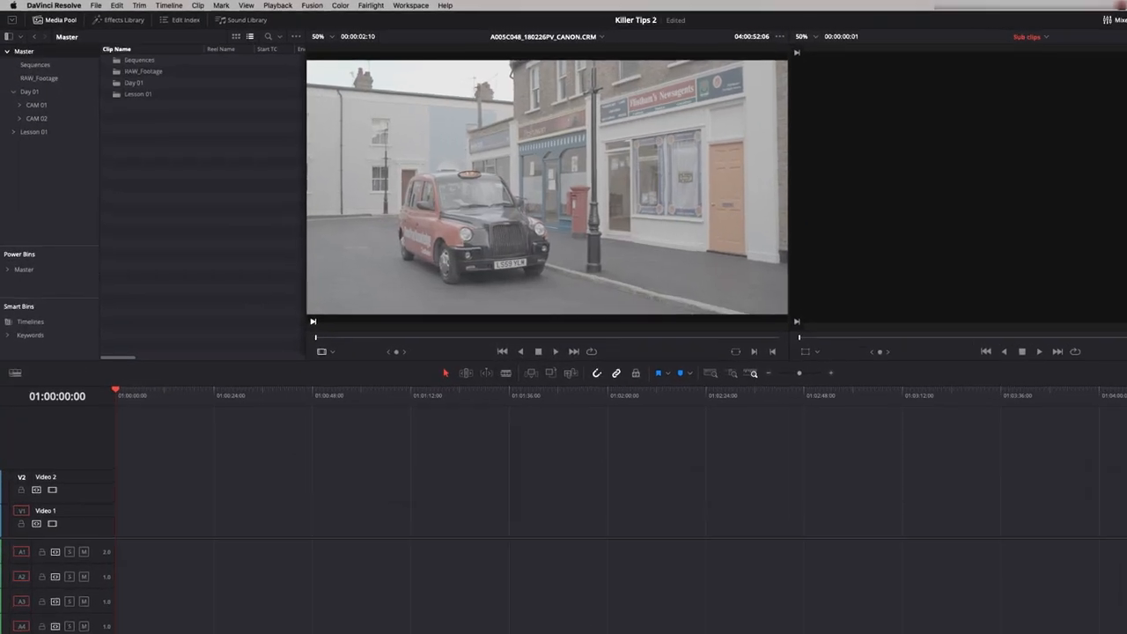
click(39, 78)
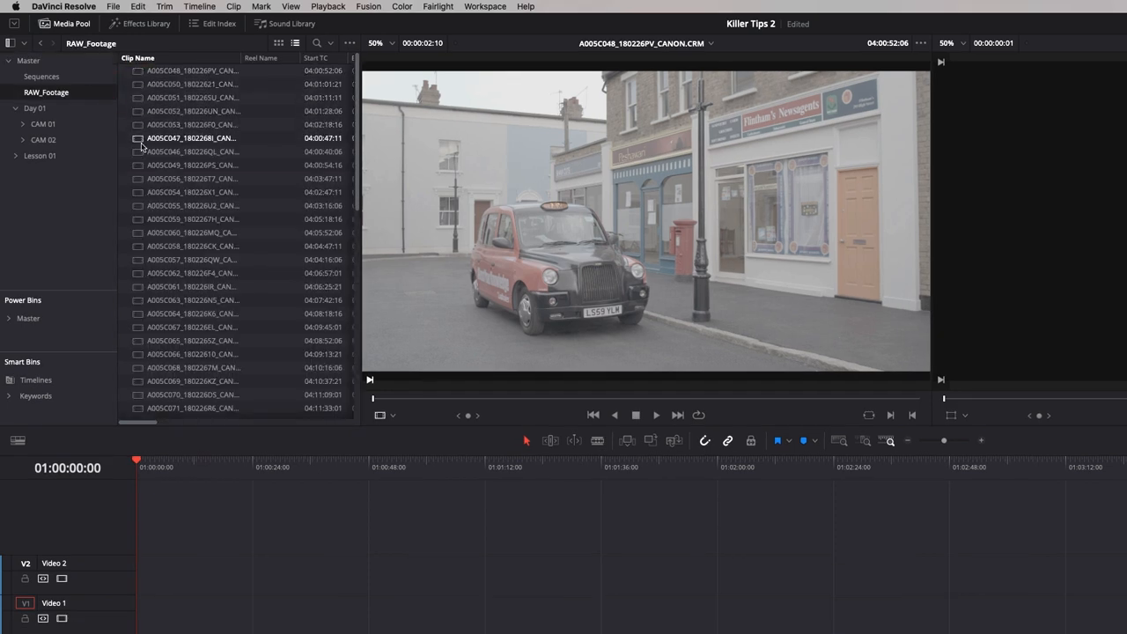
click(190, 123)
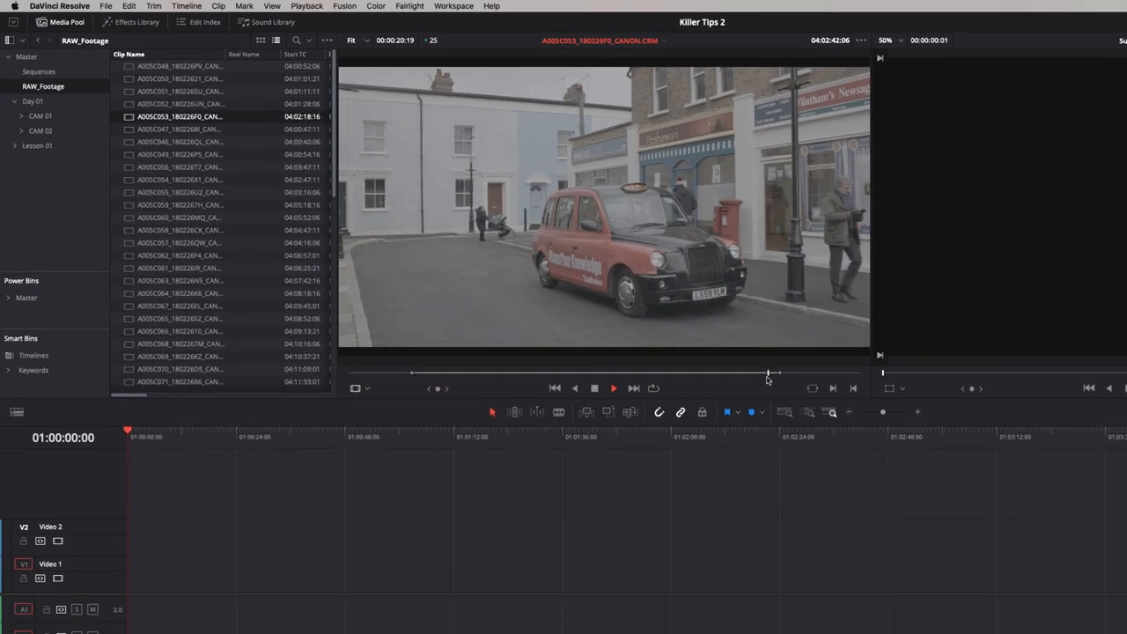
key(F12)
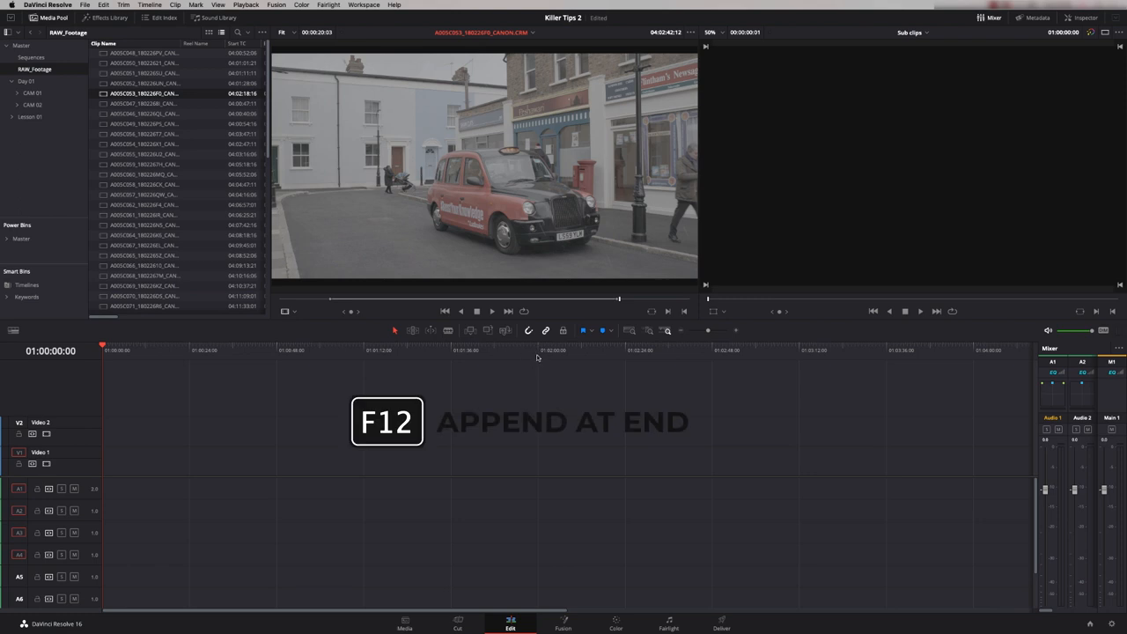
Append the marked taxi take to the timeline end, then preview three other takes
key(f12)
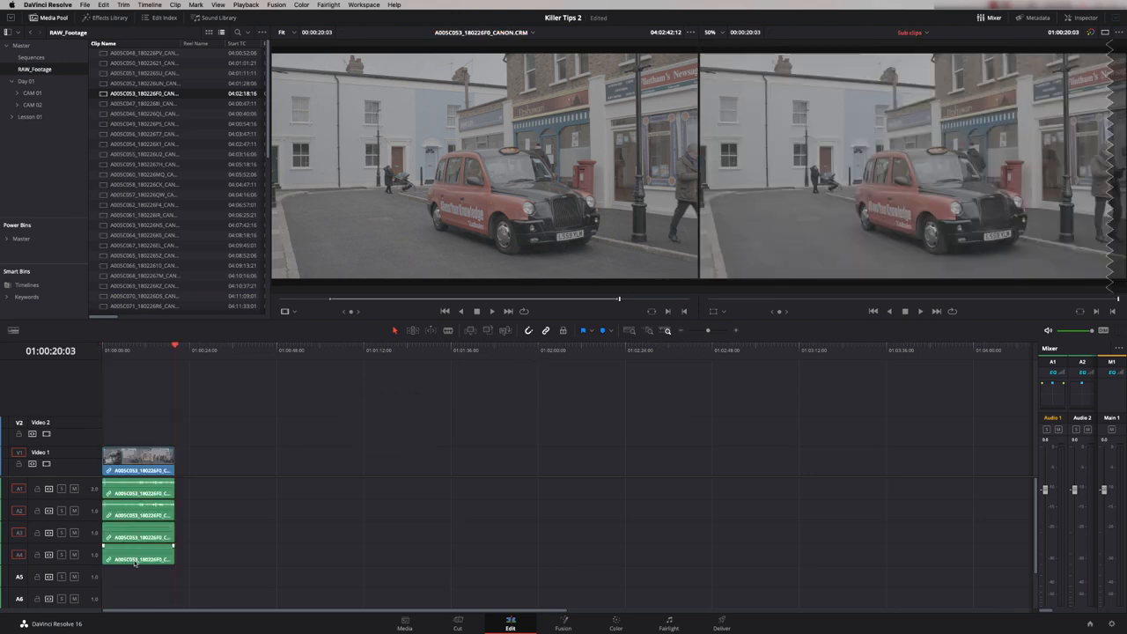
click(141, 102)
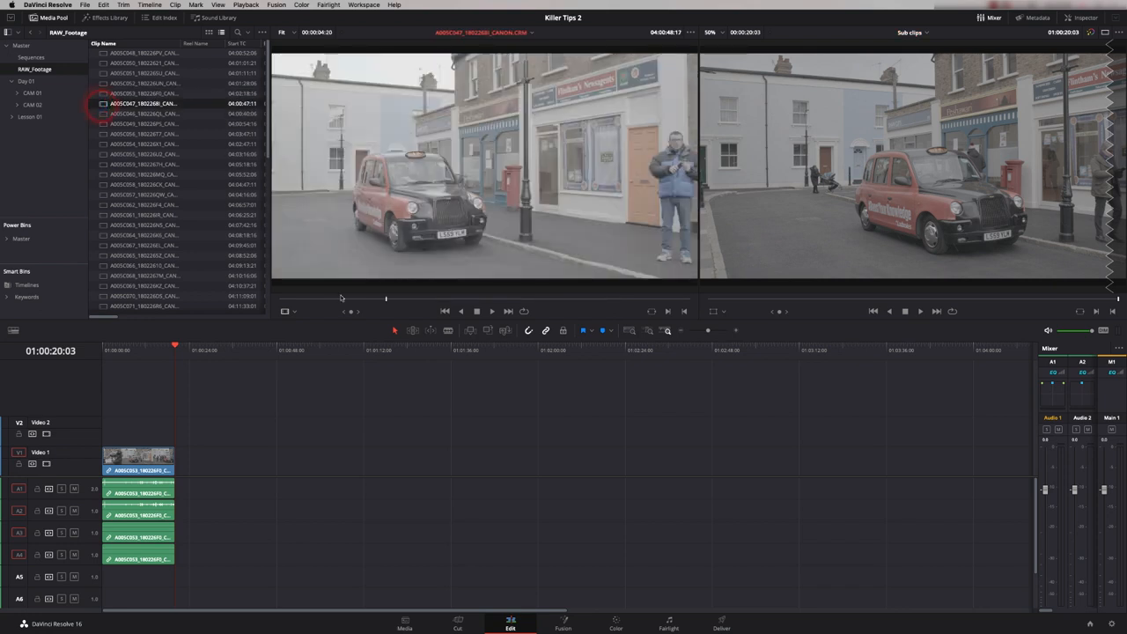
click(141, 113)
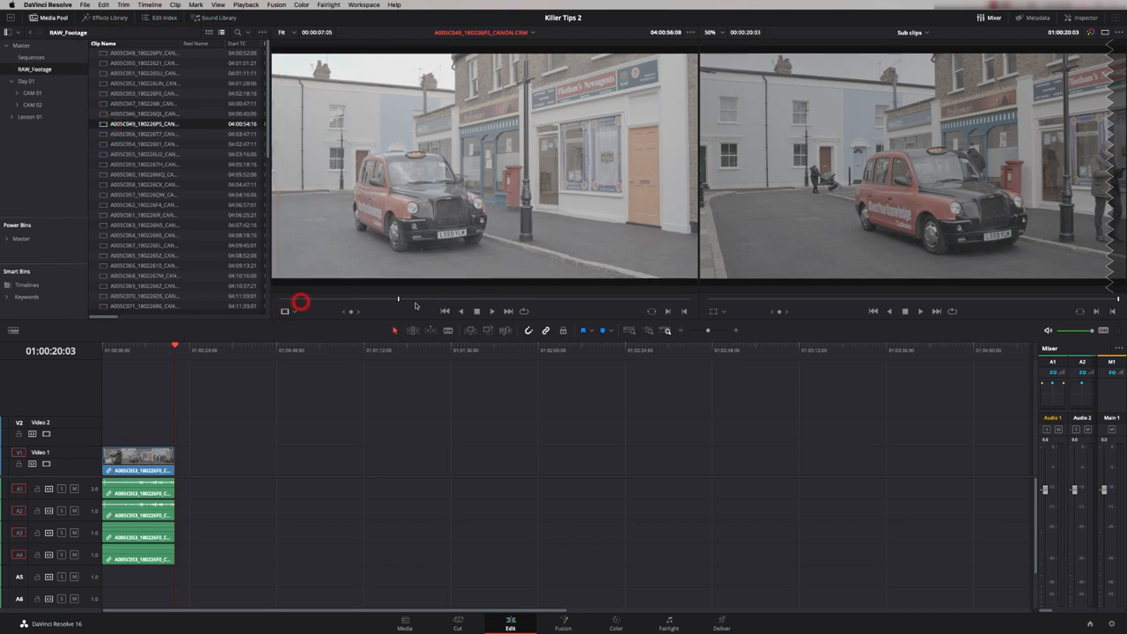
click(141, 134)
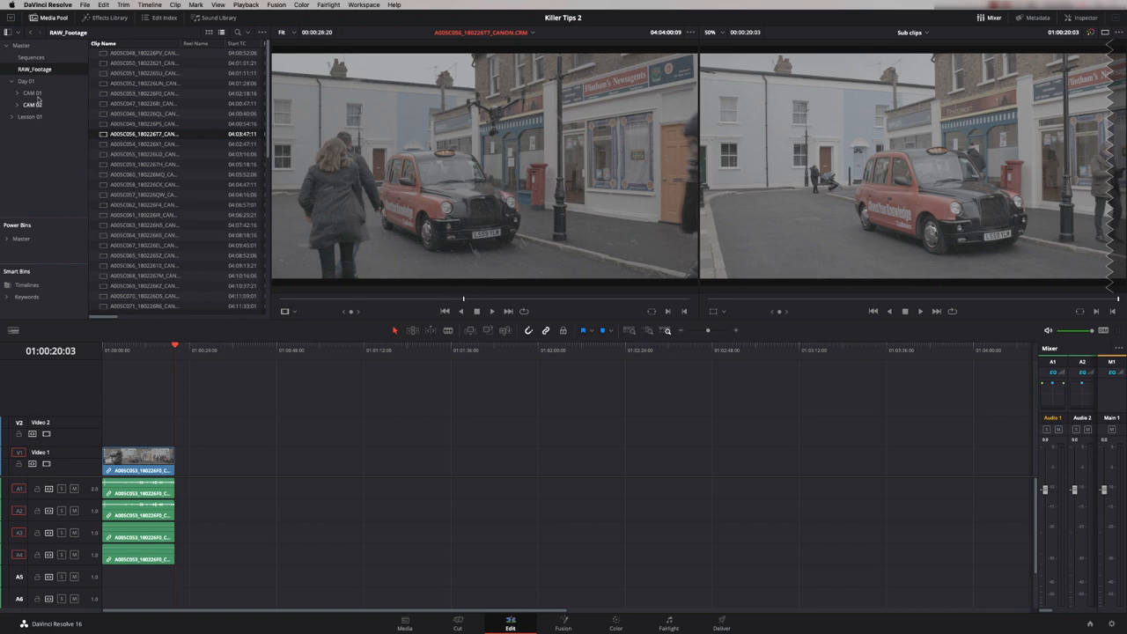
Browse the RED footage bins under Day 01, then return to RAW_Footage and load another taxi take
click(38, 106)
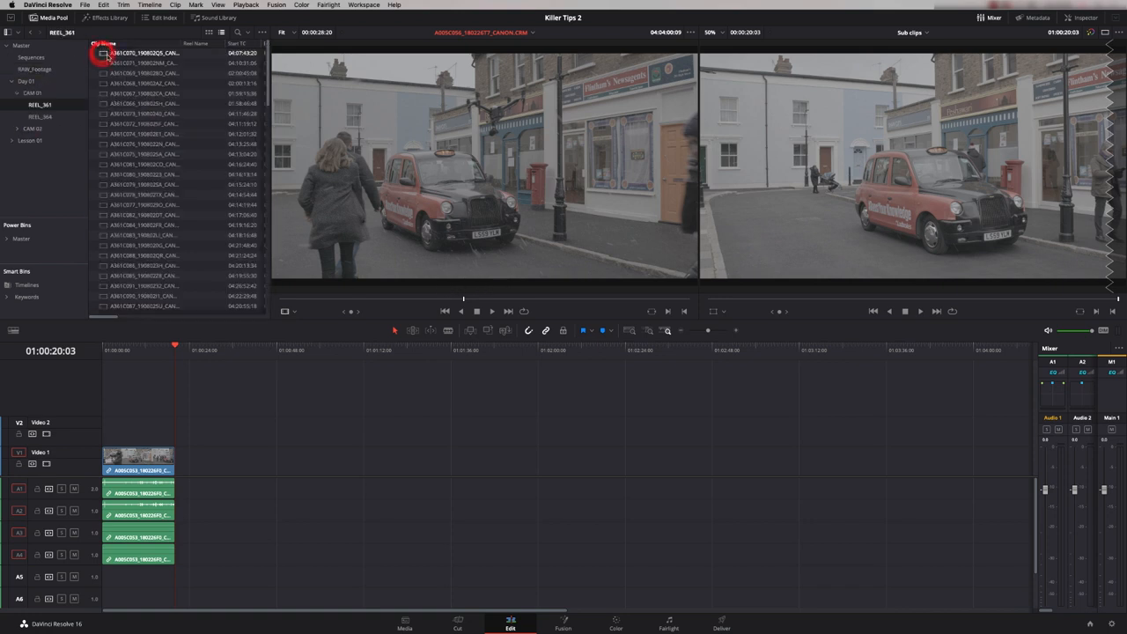
click(38, 116)
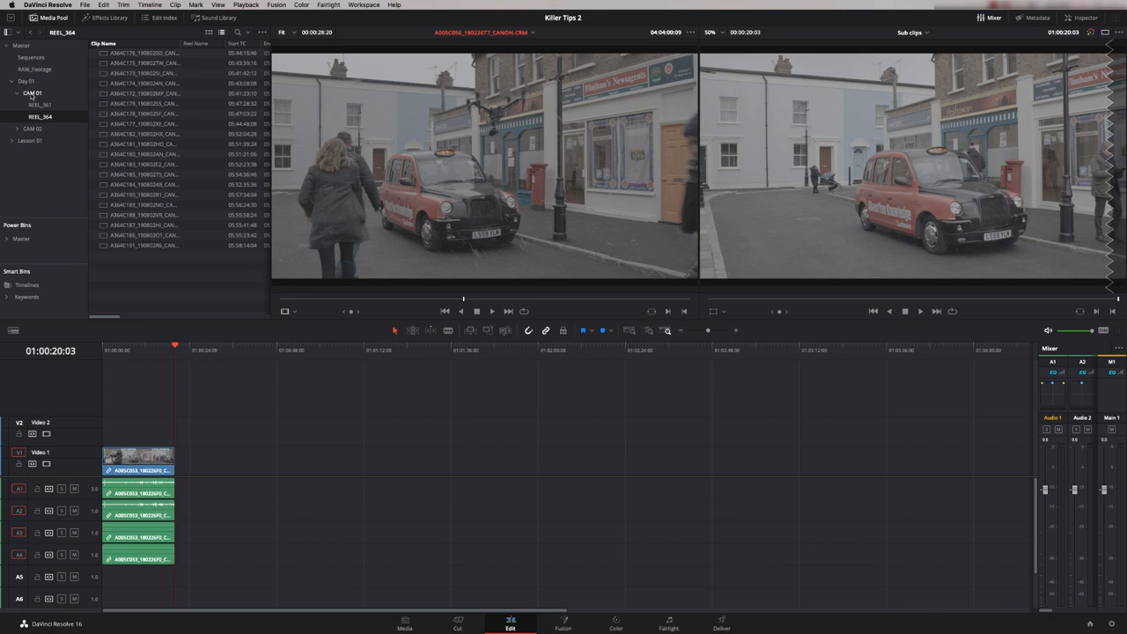
click(35, 69)
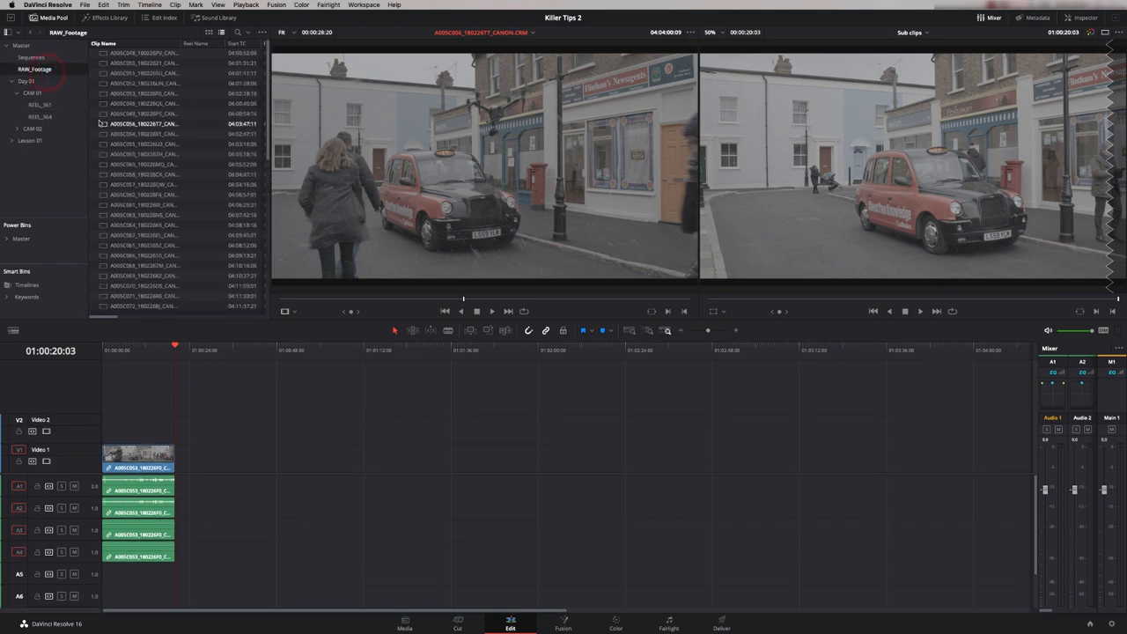
click(140, 112)
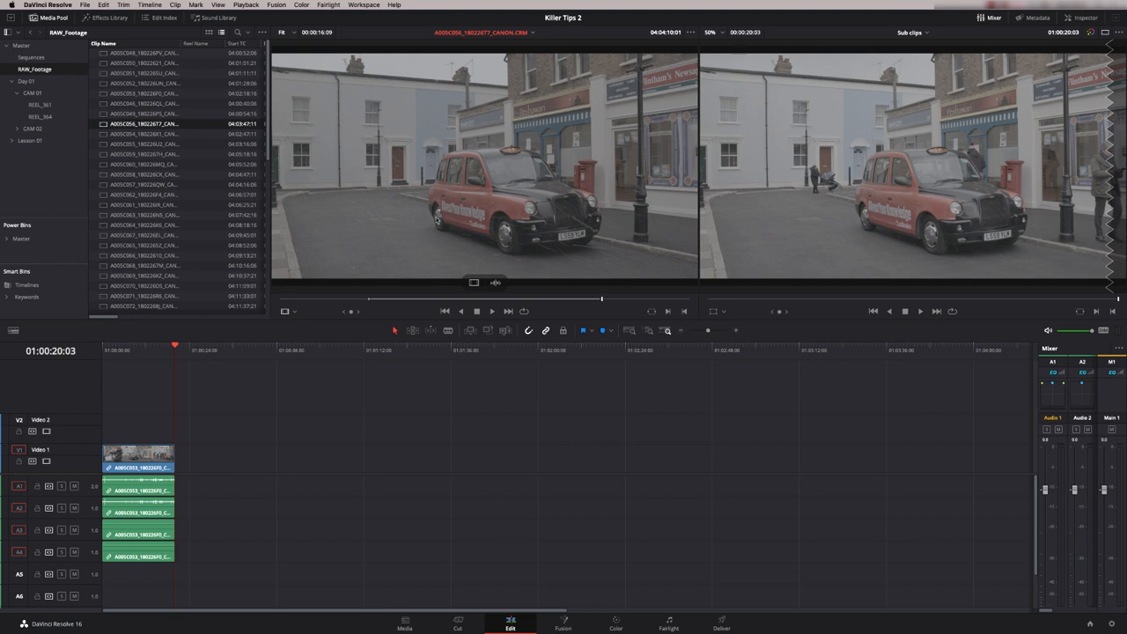
Append the second taxi take to the end of the Sub clips timeline with F12
key(f12)
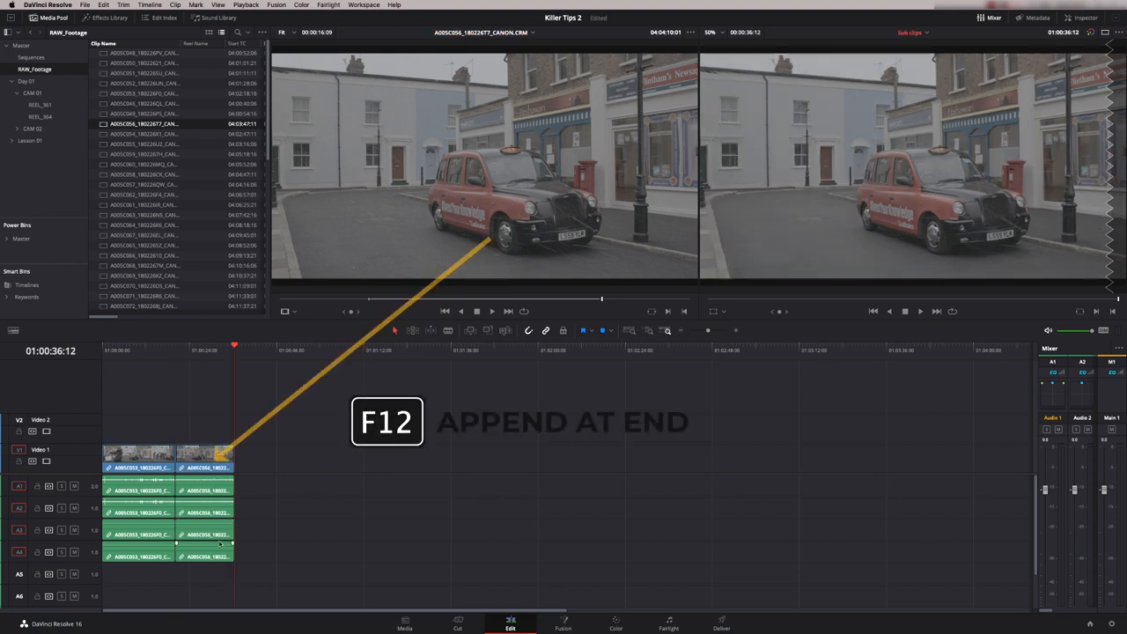
key(f12)
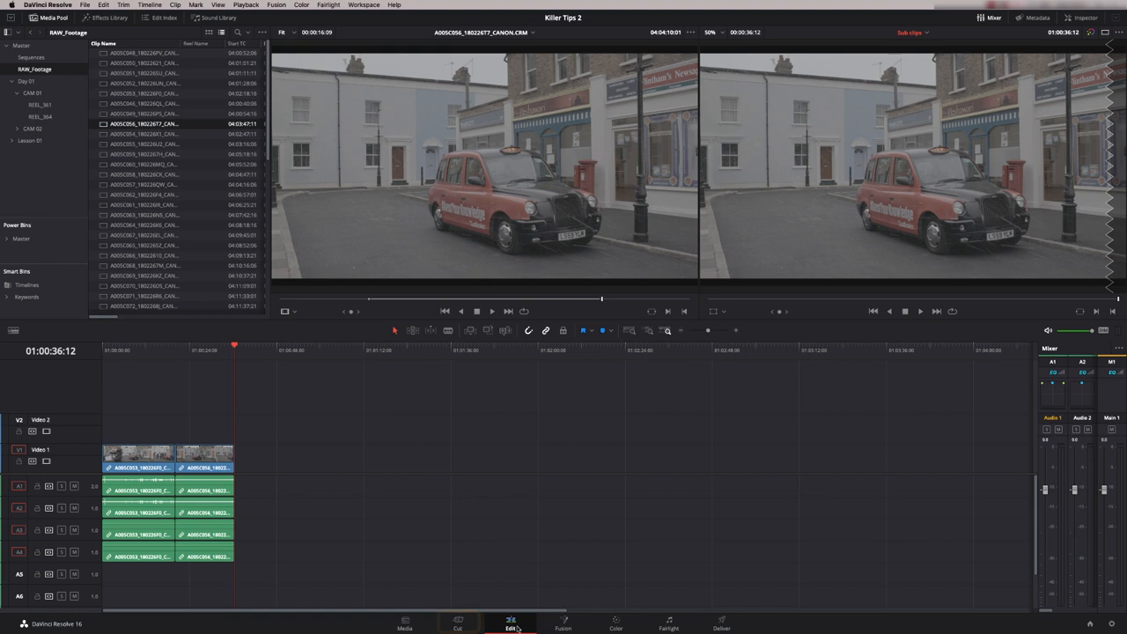
click(138, 454)
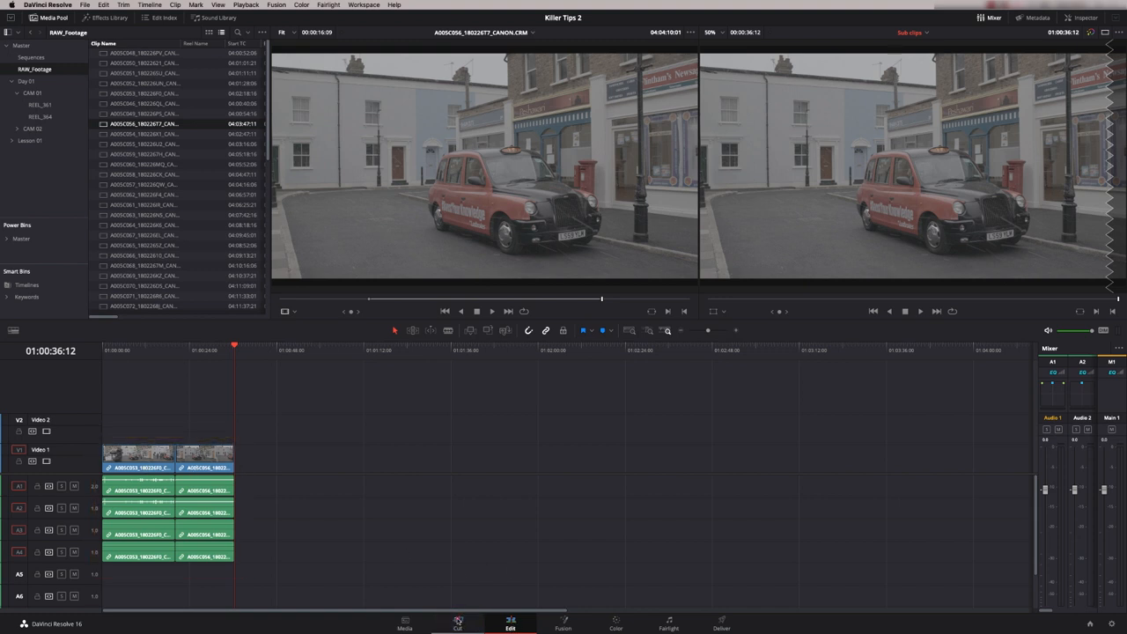
click(458, 624)
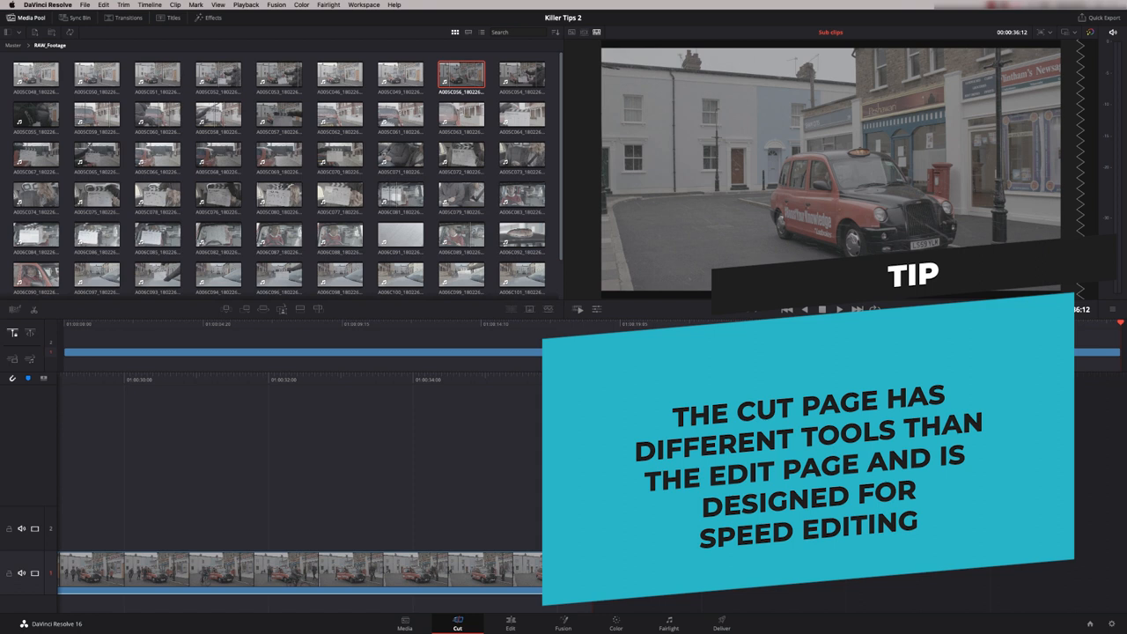
mouse_move(329, 338)
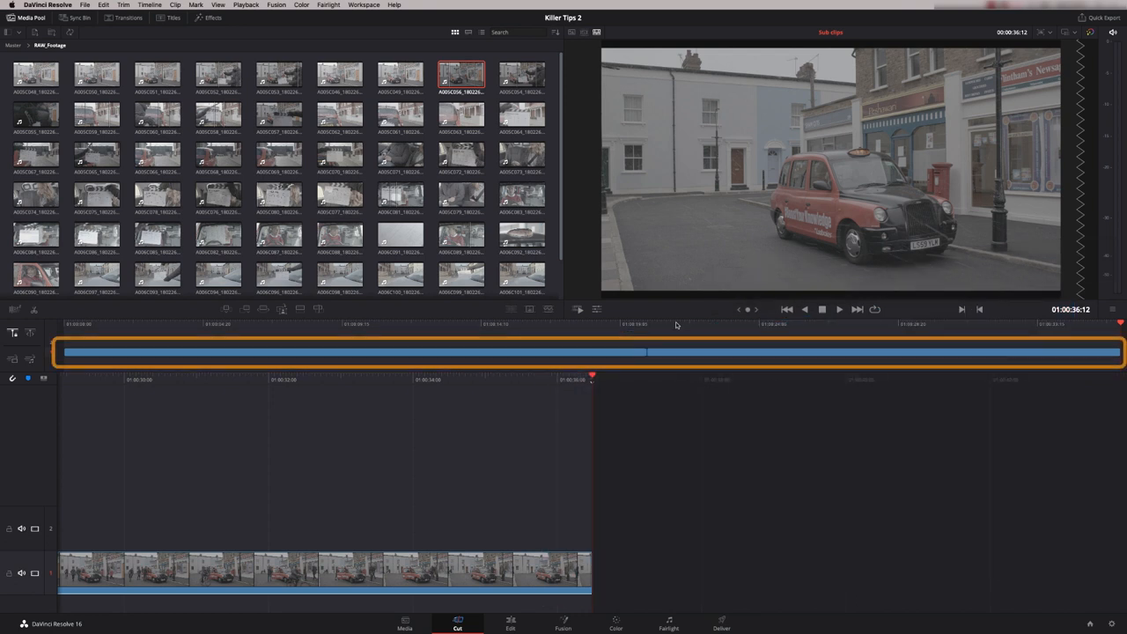
mouse_move(289, 356)
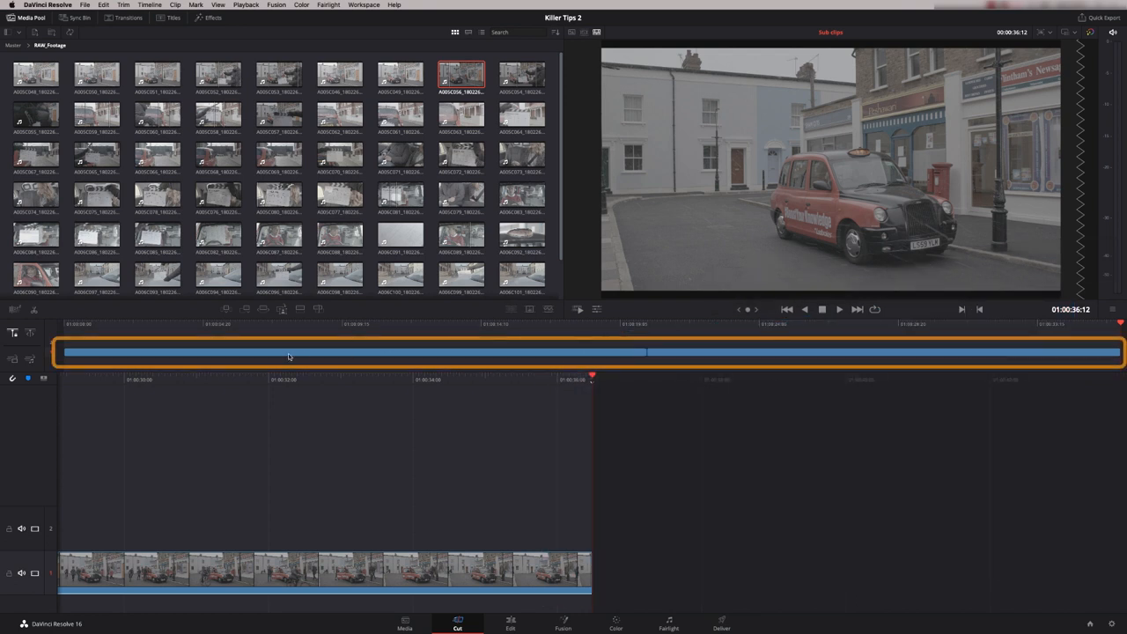
click(511, 623)
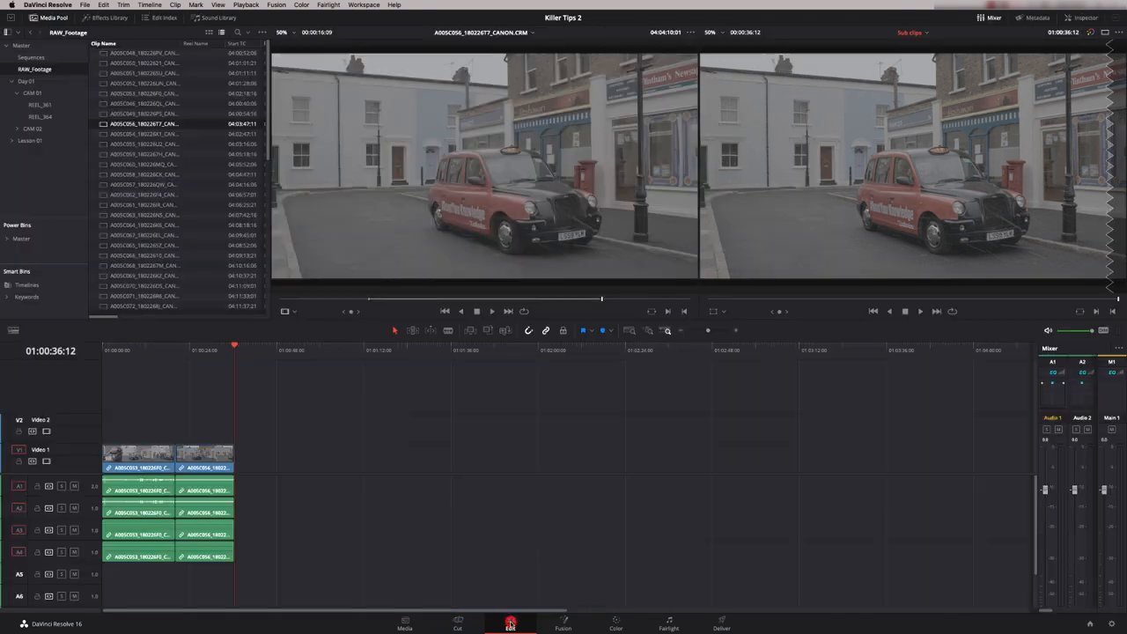
On the Cut page, open another take from the clip grid and append its marked section as a third clip
click(458, 623)
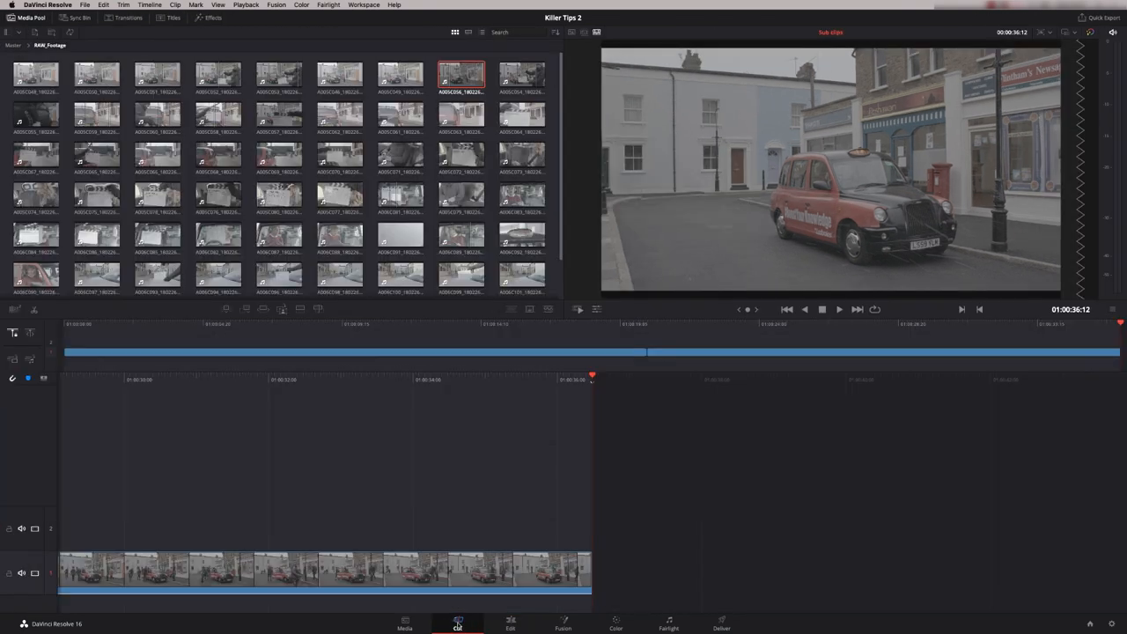
click(522, 74)
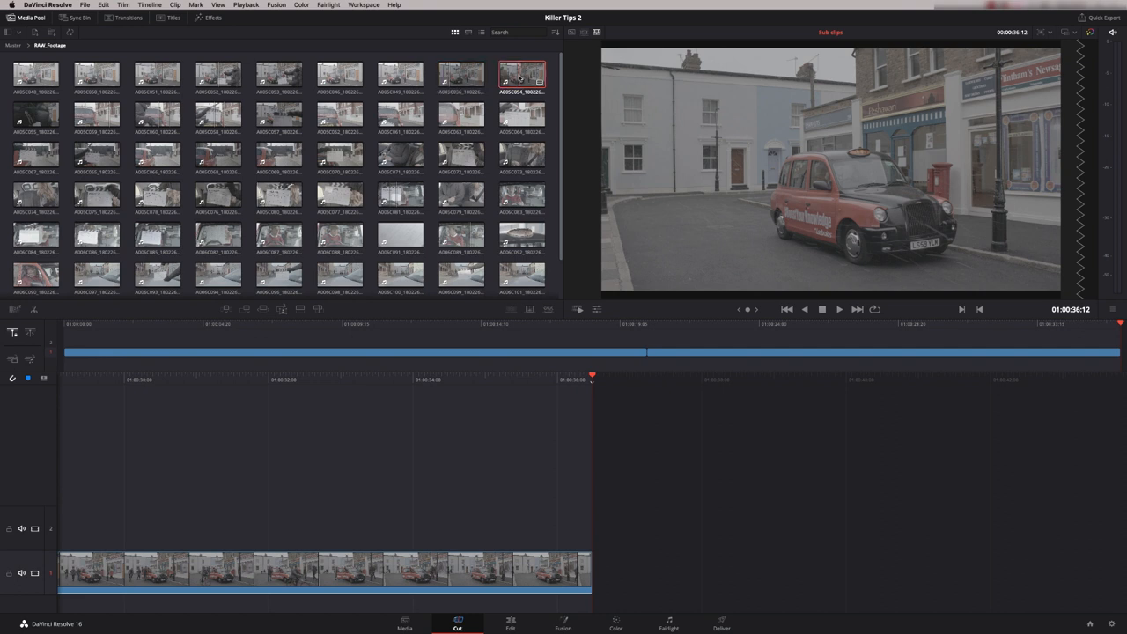
double_click(521, 78)
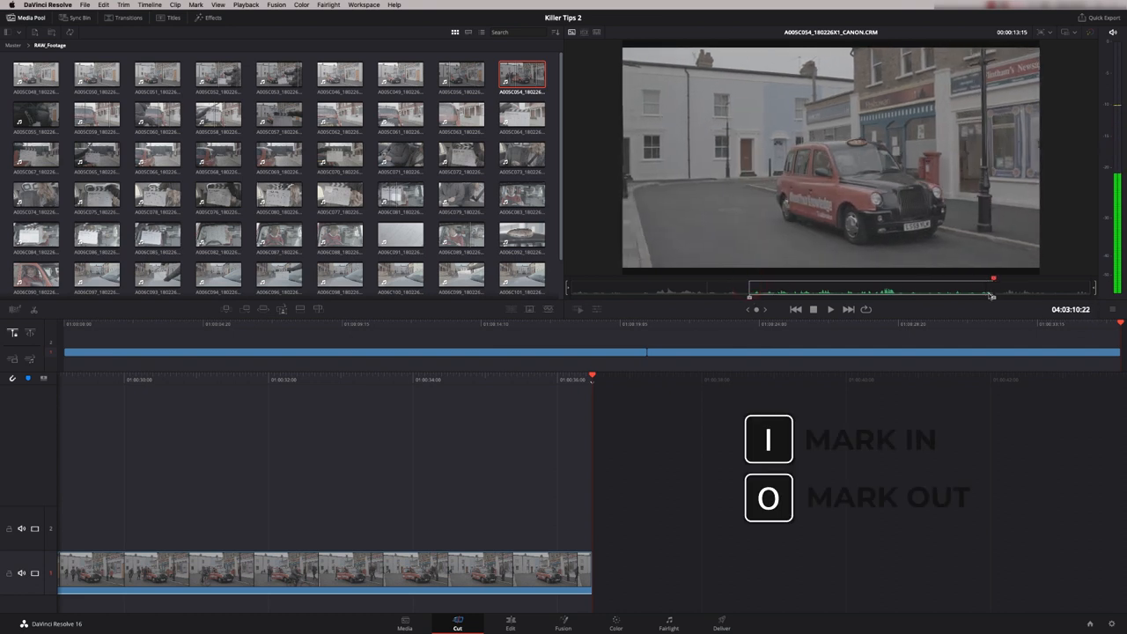
key(f12)
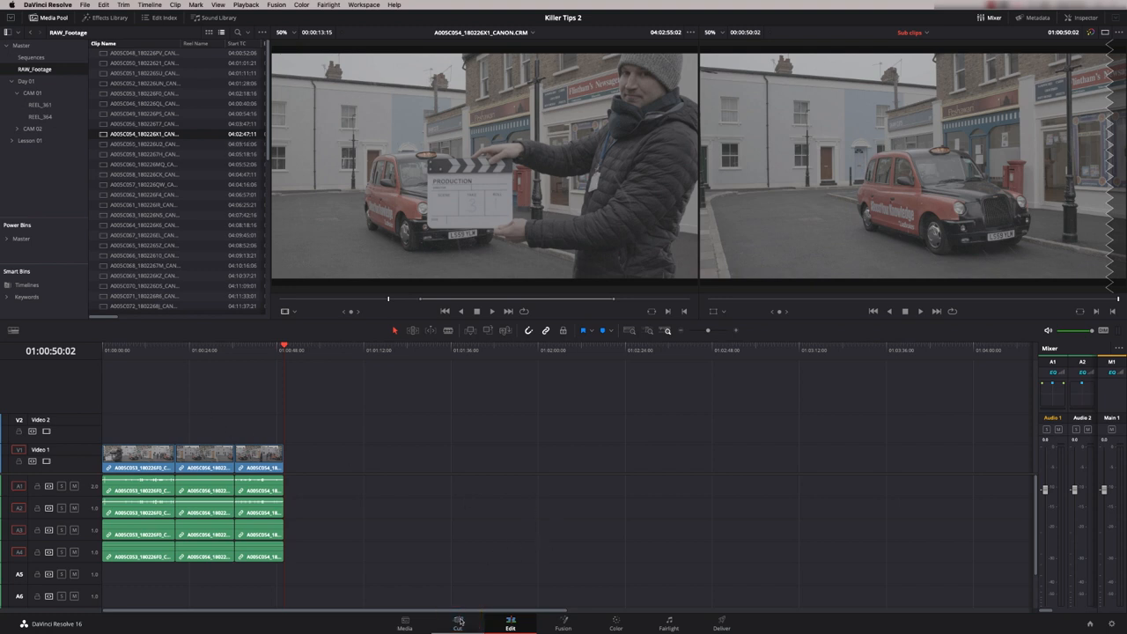
Return to the Cut page and switch the viewer to the A005C054 slate take's source clip
click(458, 623)
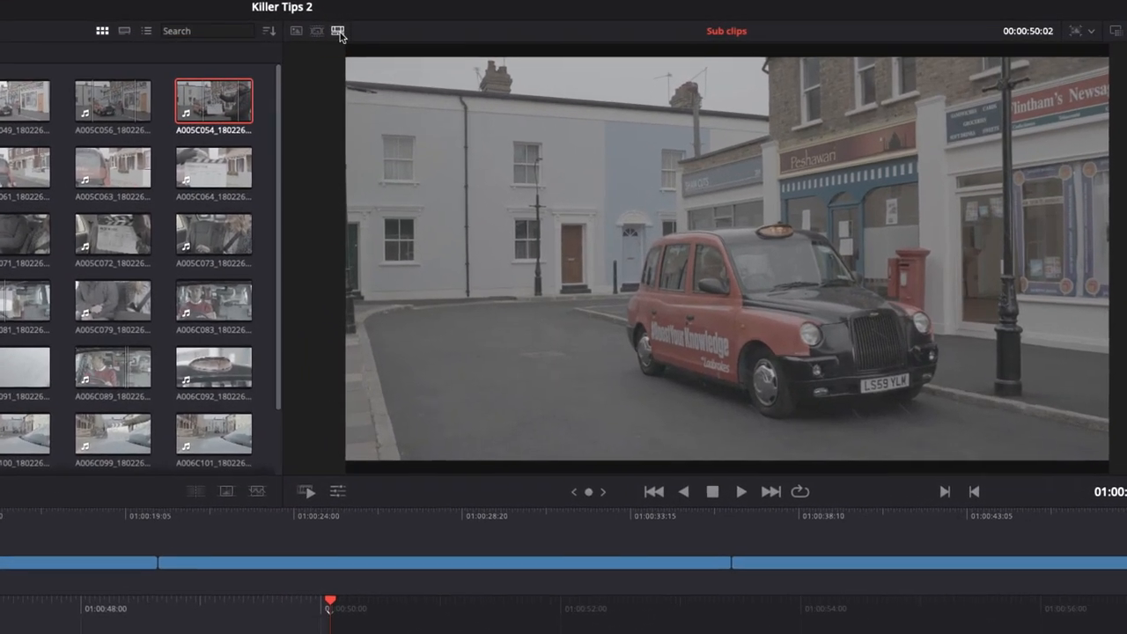
click(338, 31)
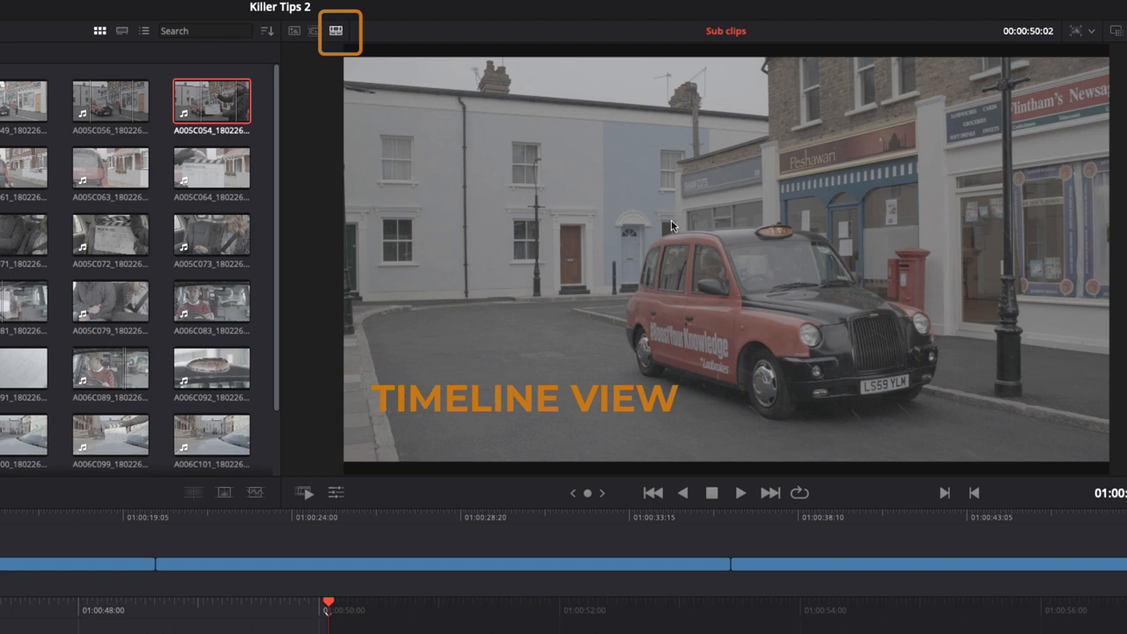
click(292, 32)
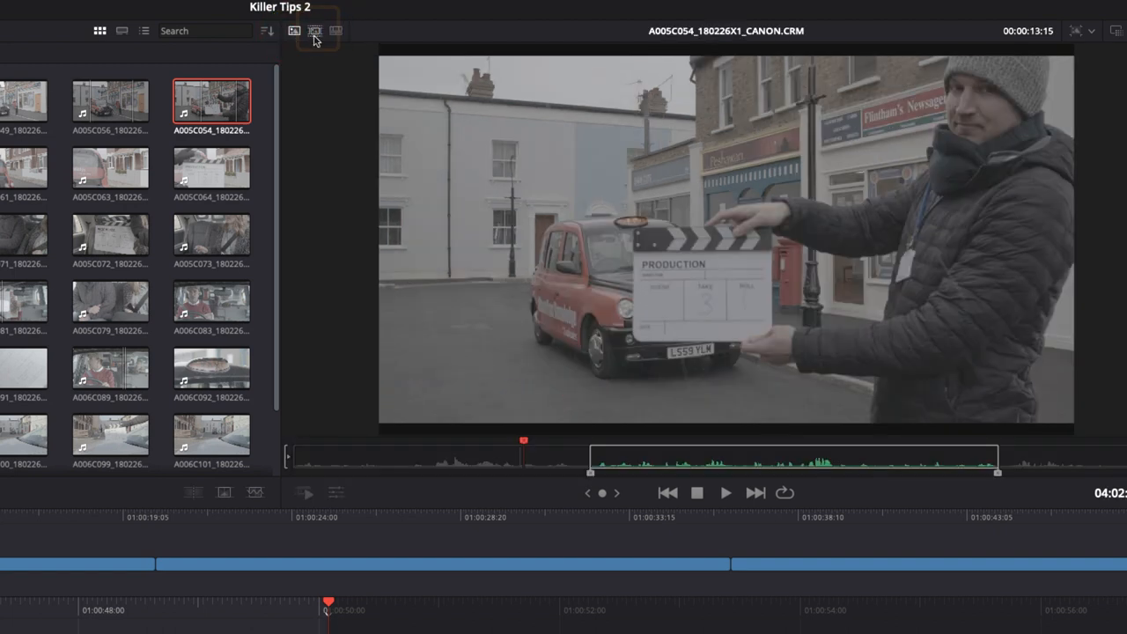
In Source Tape view, jump between the woman, couple and opening taxi street takes
click(313, 31)
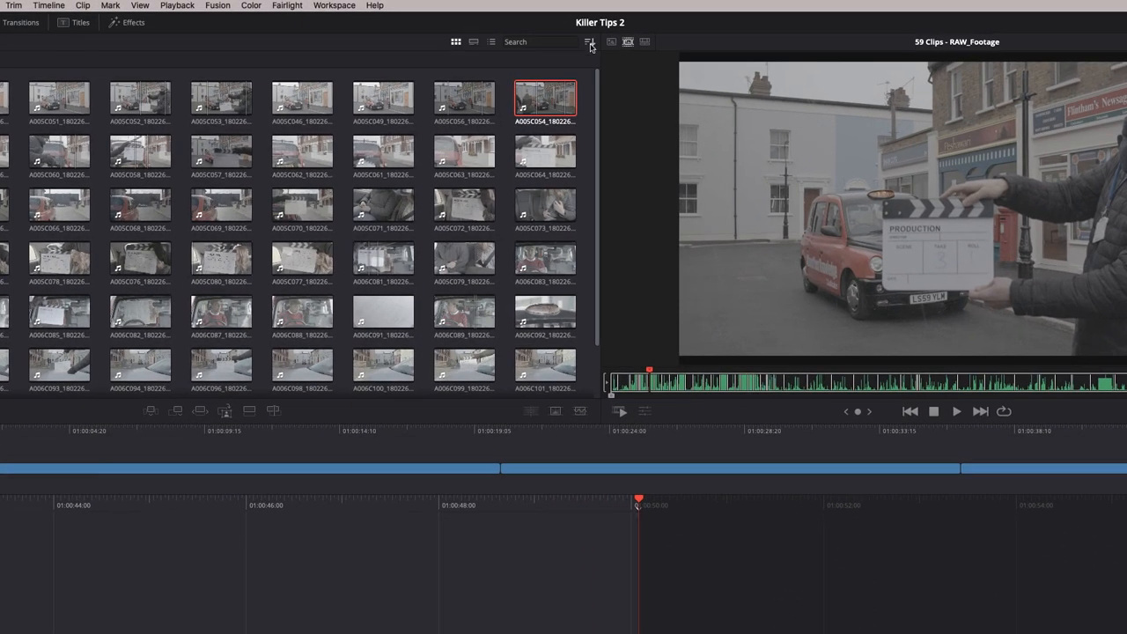
click(588, 42)
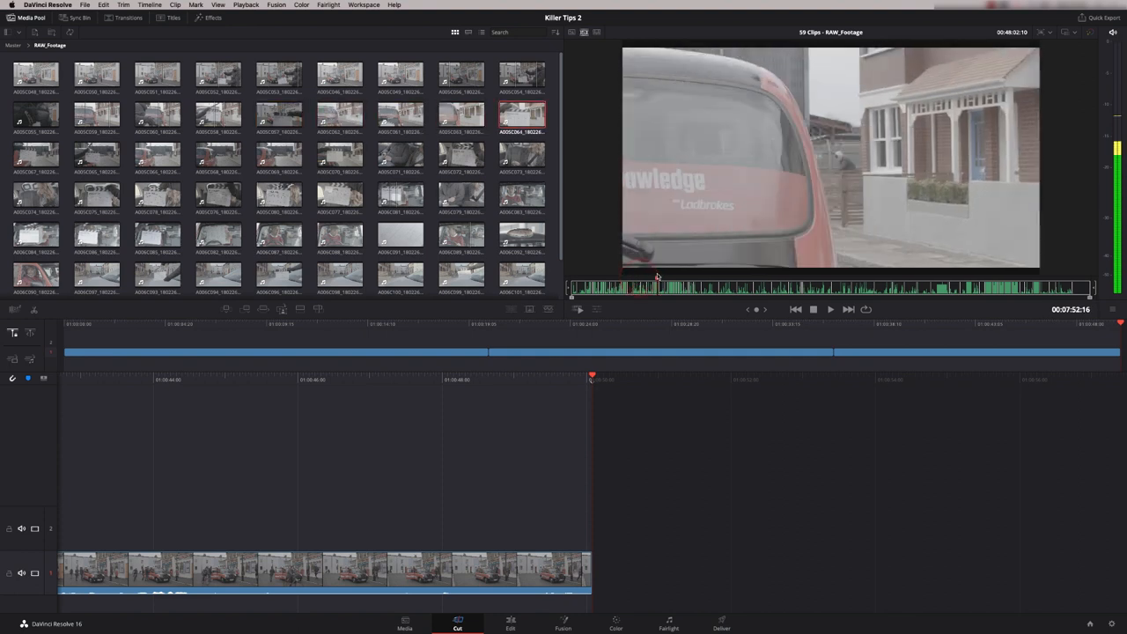
click(340, 156)
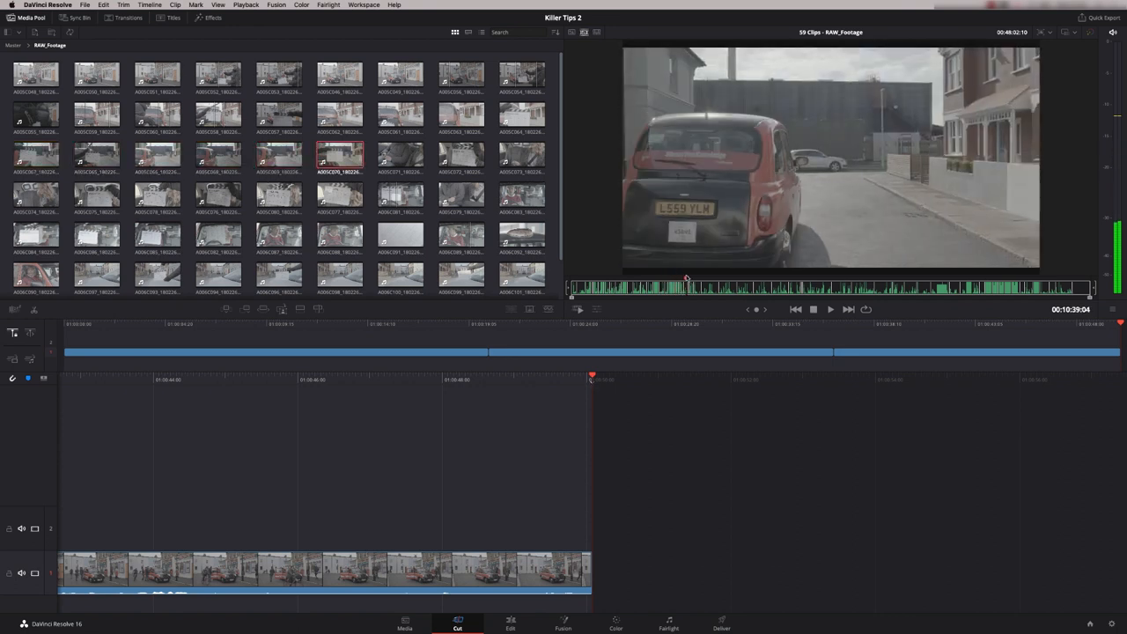
click(522, 158)
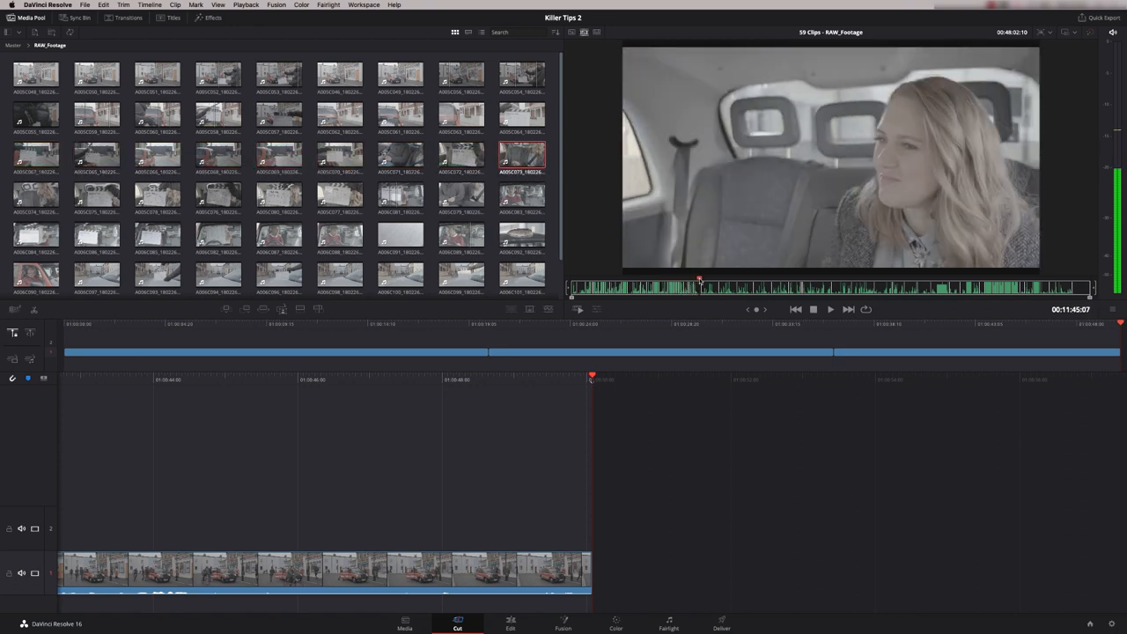
click(95, 194)
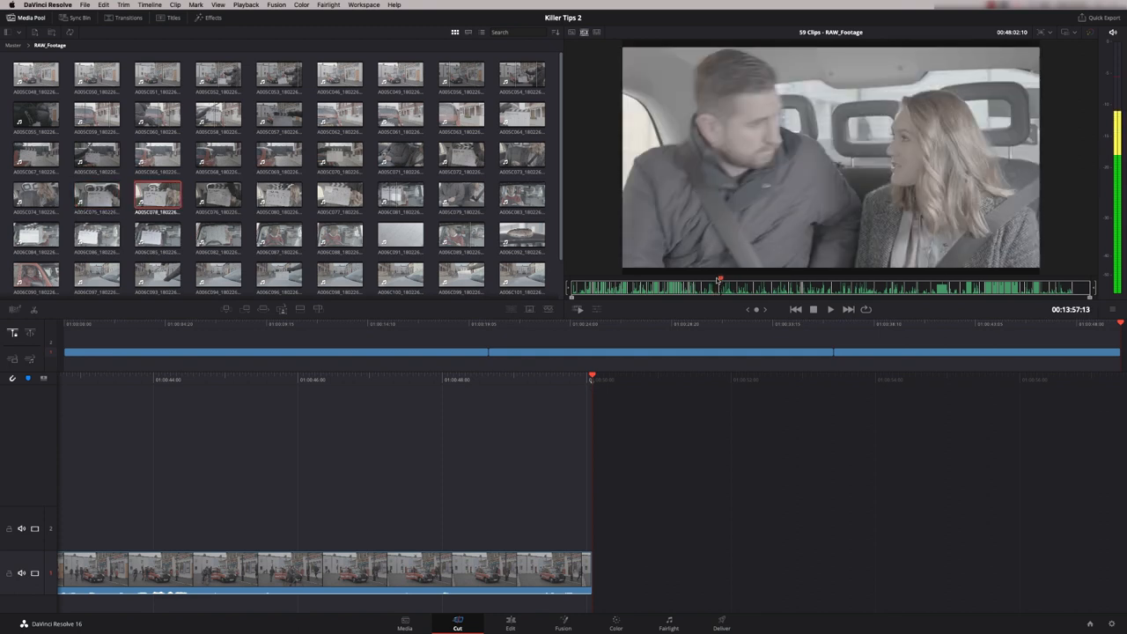
click(95, 74)
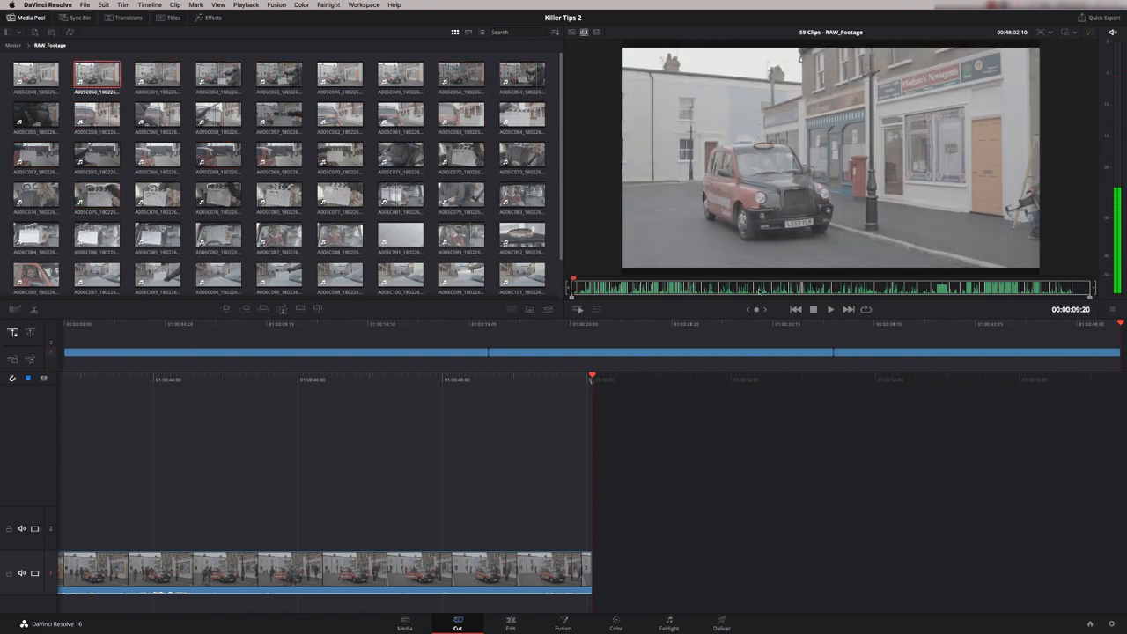
Play the source tape from the opening taxi shot at increased speed with L
click(830, 310)
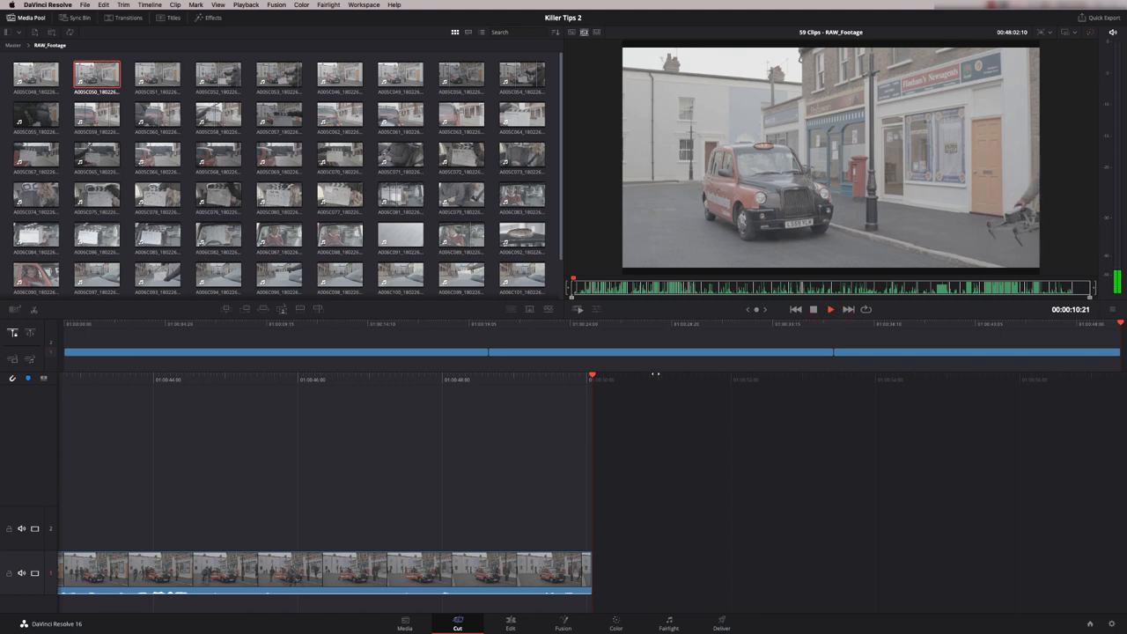
key(l)
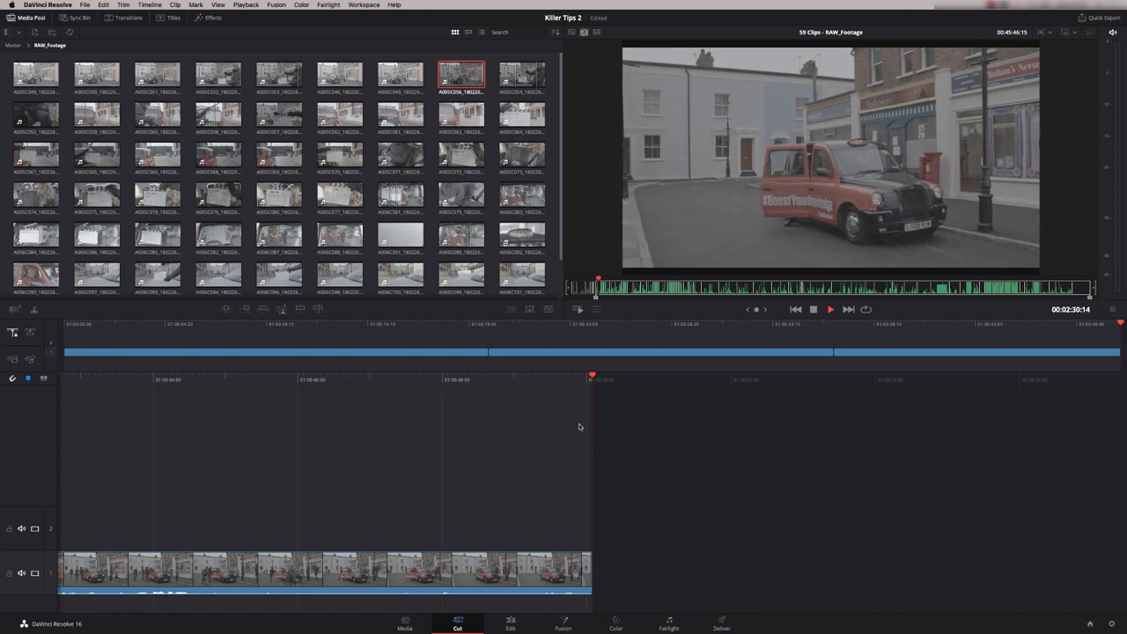
Append the red taxi street shot to the timeline end, then jump to the couple-by-the-taxi takes
key(f12)
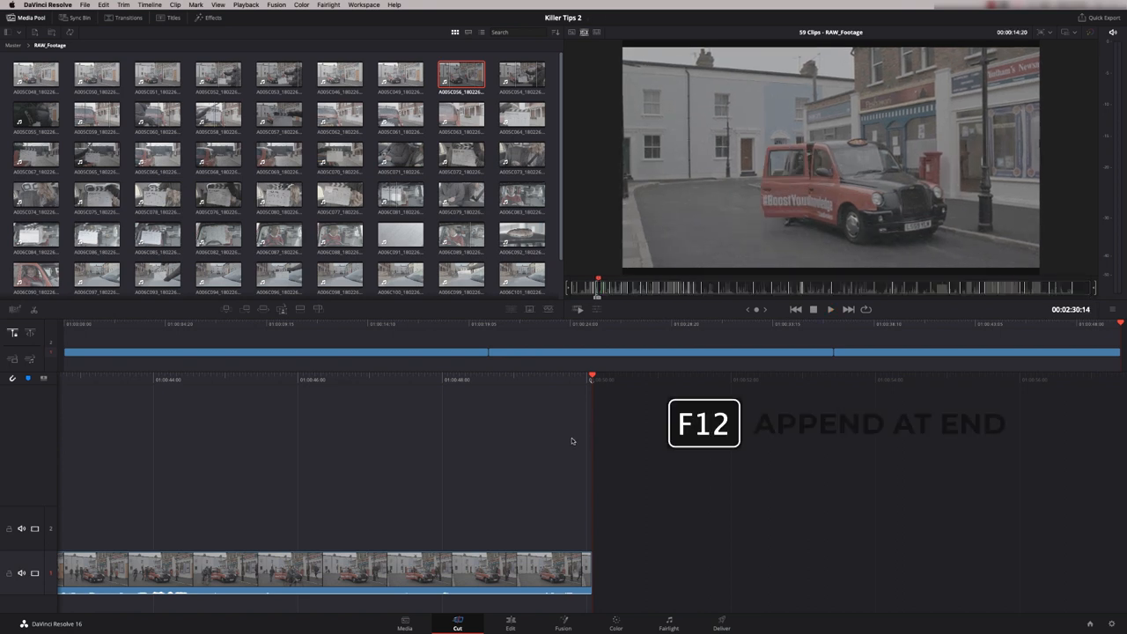
key(f12)
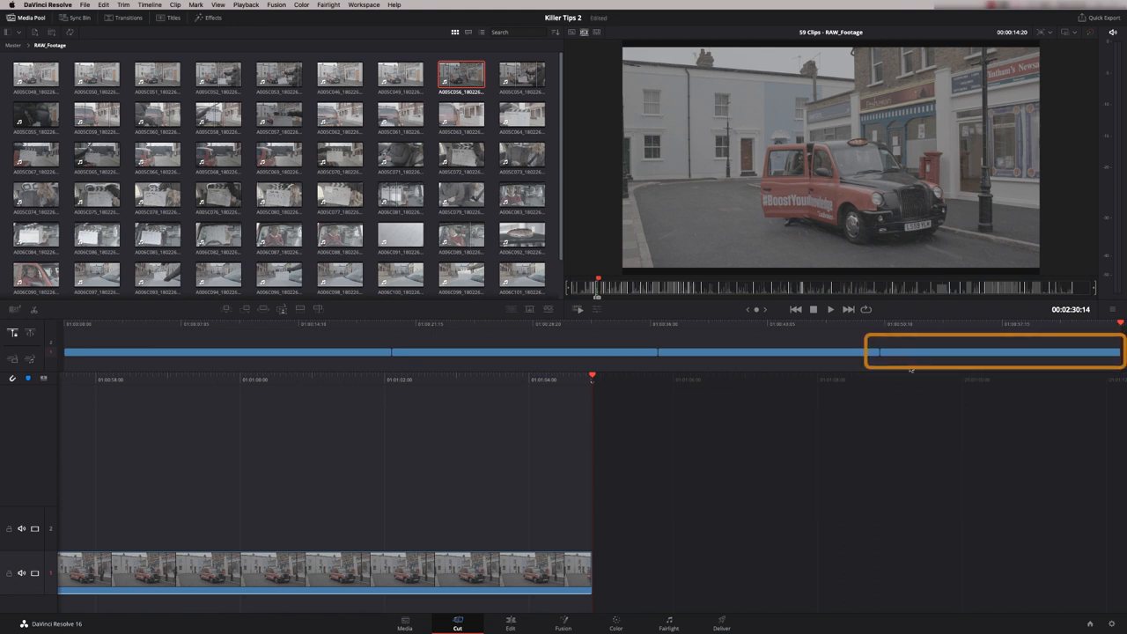
click(400, 74)
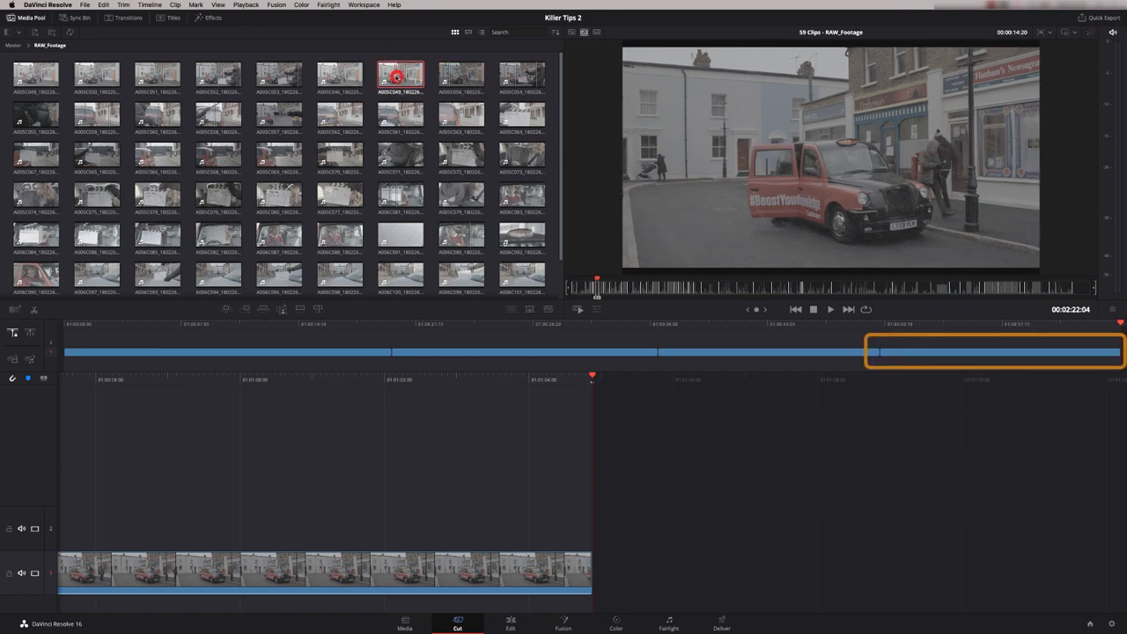
click(279, 114)
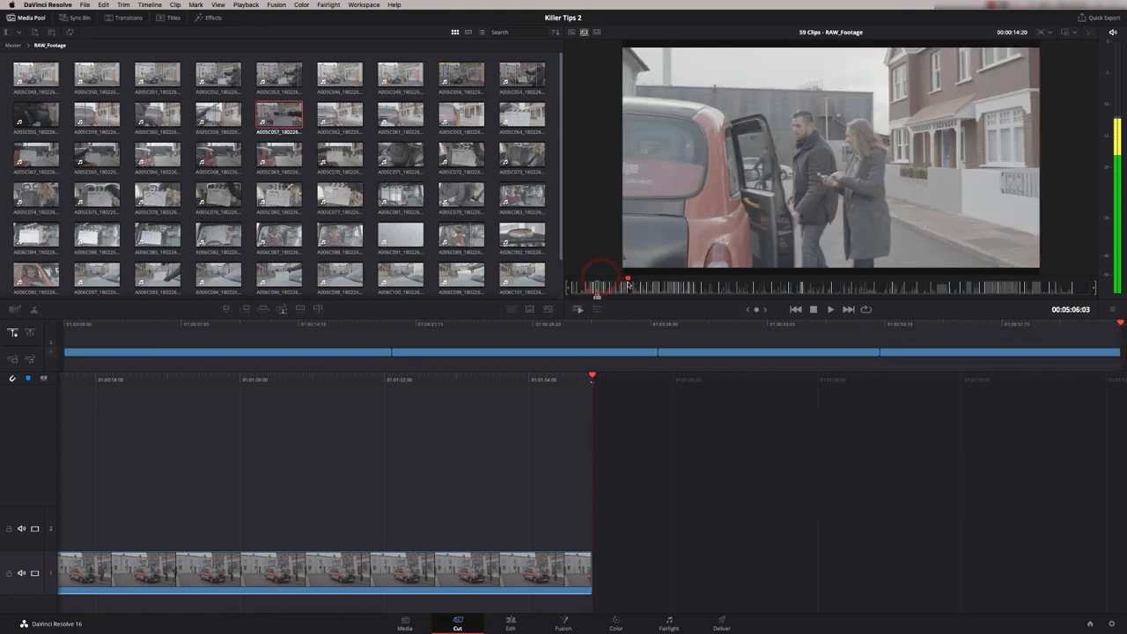
click(157, 114)
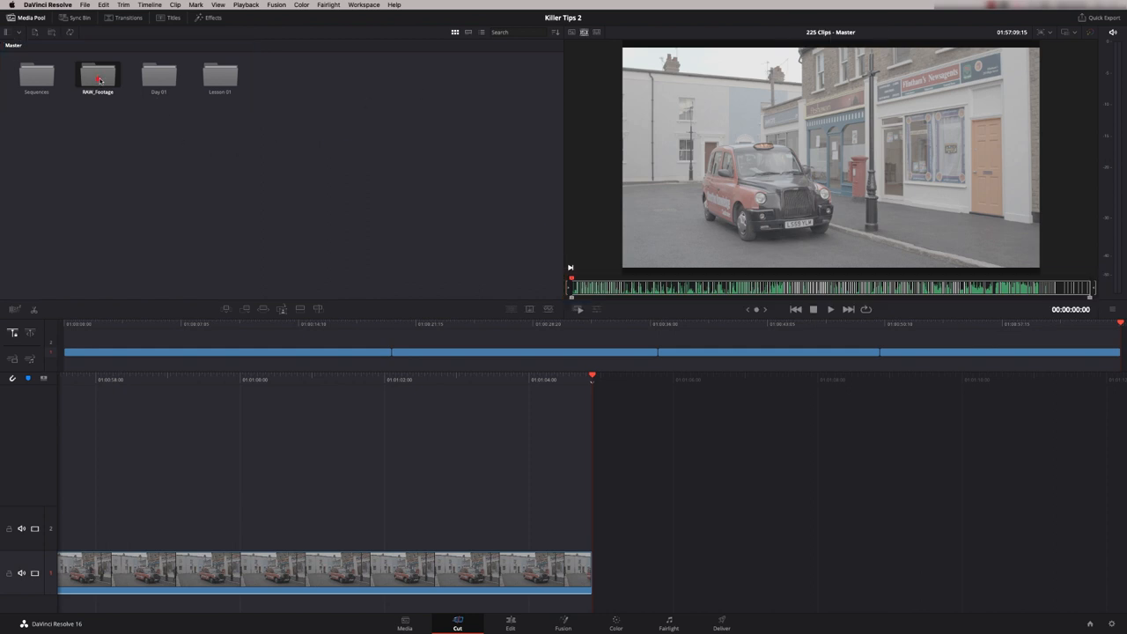
From the Master bin, open the Lesson 01 folder so its 12 clips fill the source tape
double_click(96, 74)
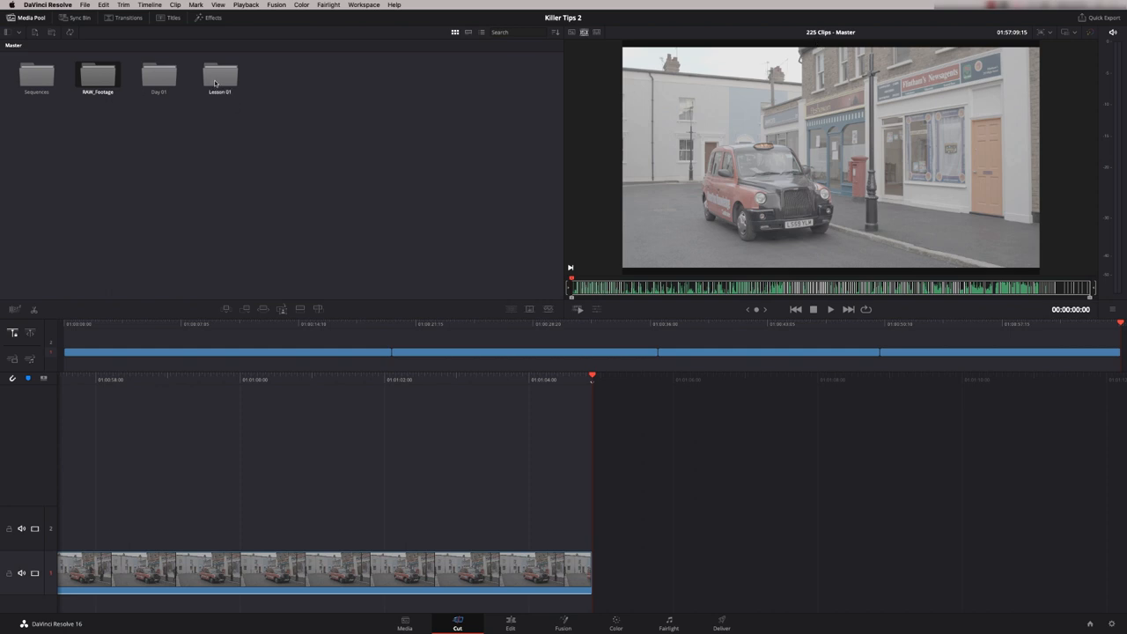
double_click(218, 74)
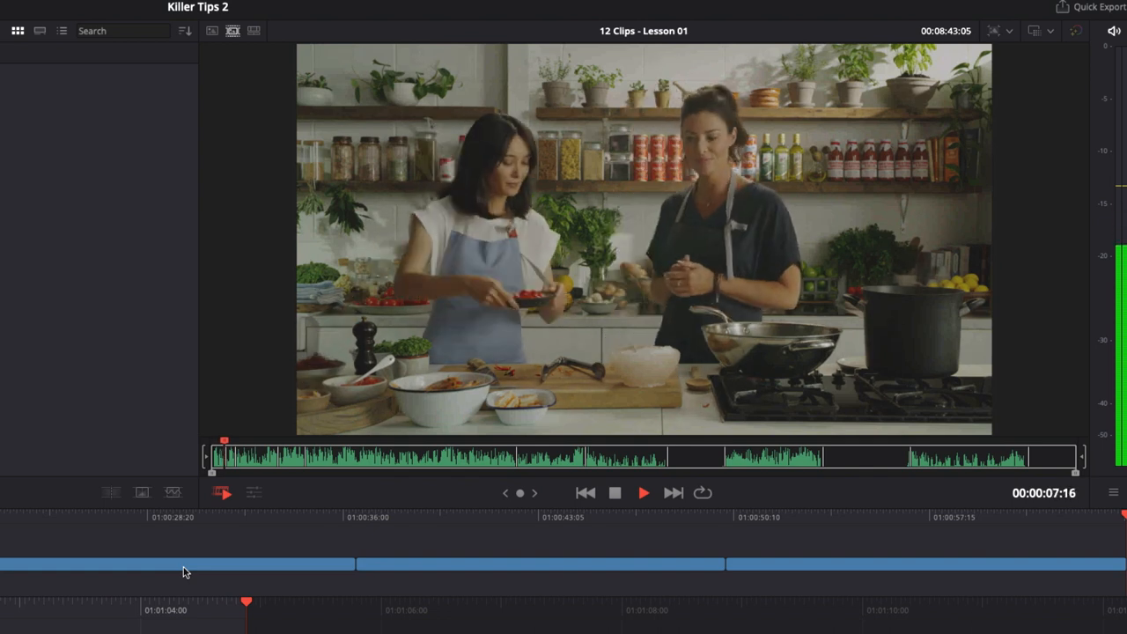
Fast-forward through the Lesson 01 cooking clips and stop playback on the kitchen shot
click(643, 494)
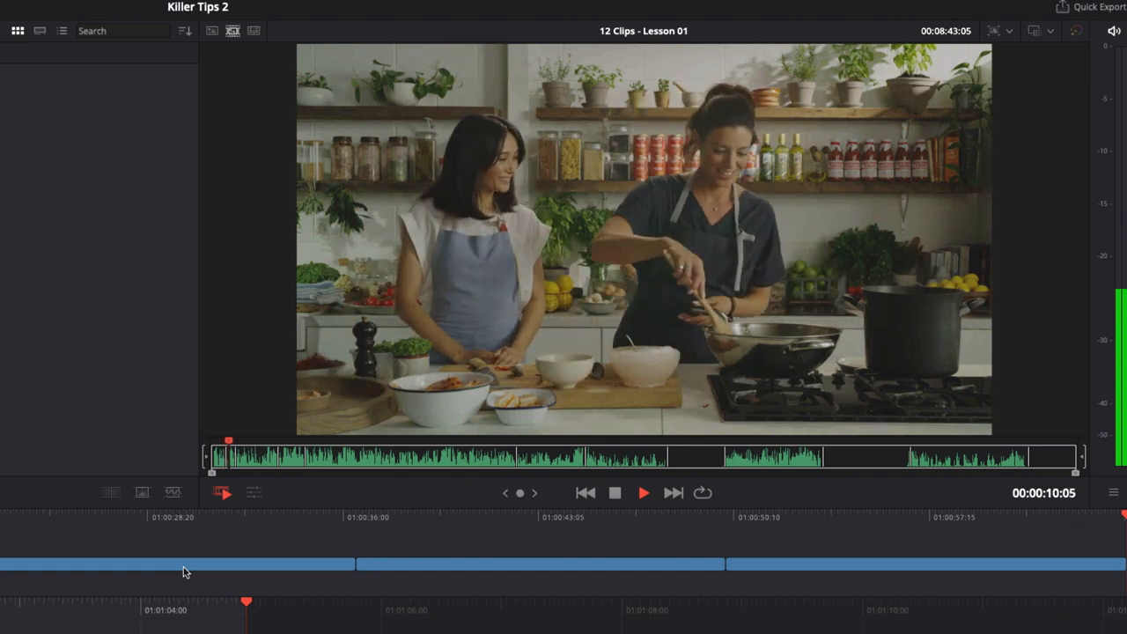
click(644, 493)
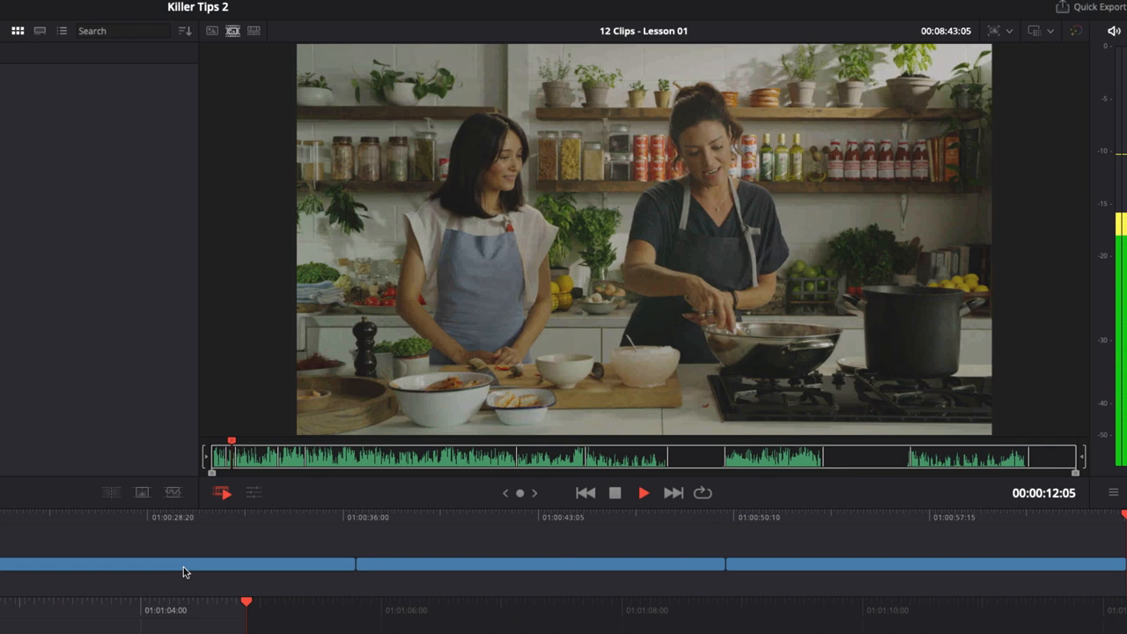
click(645, 493)
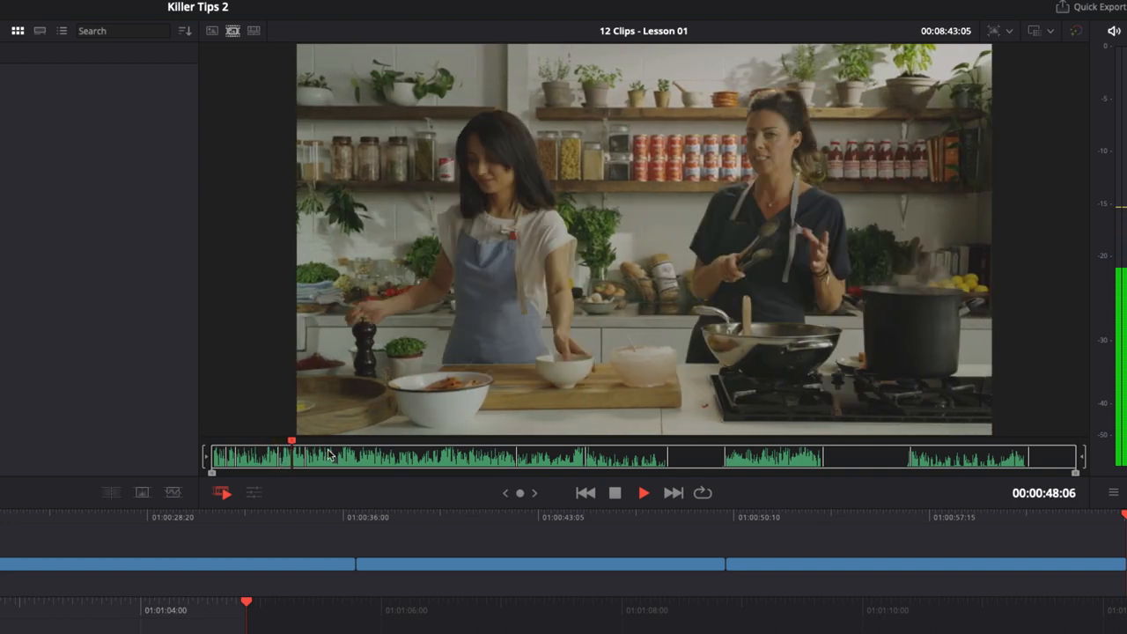
click(408, 456)
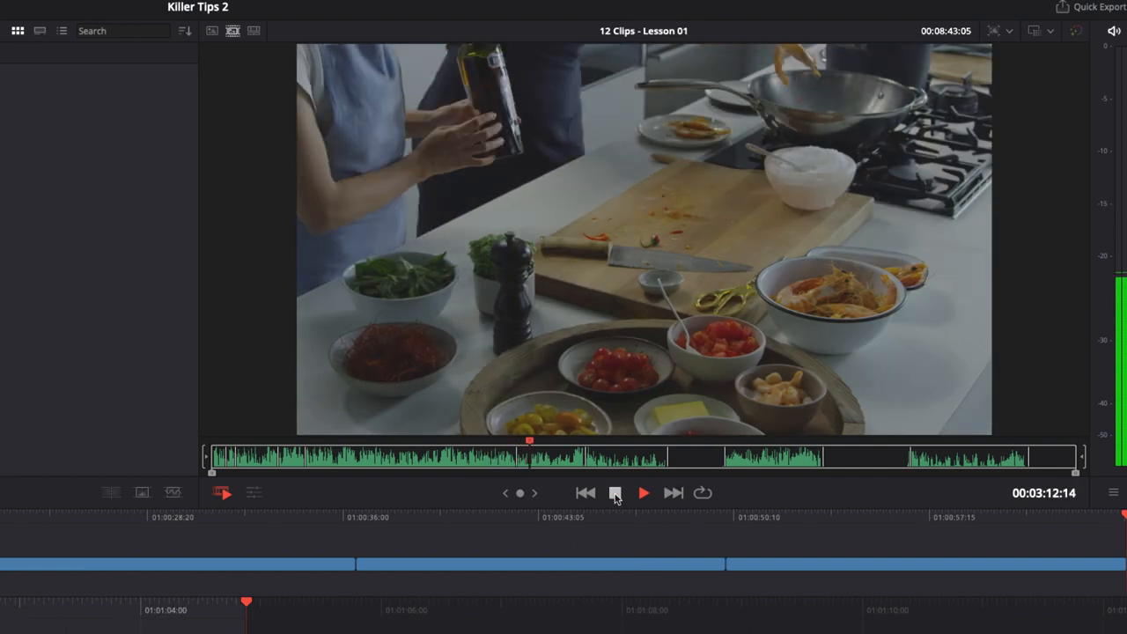
click(643, 493)
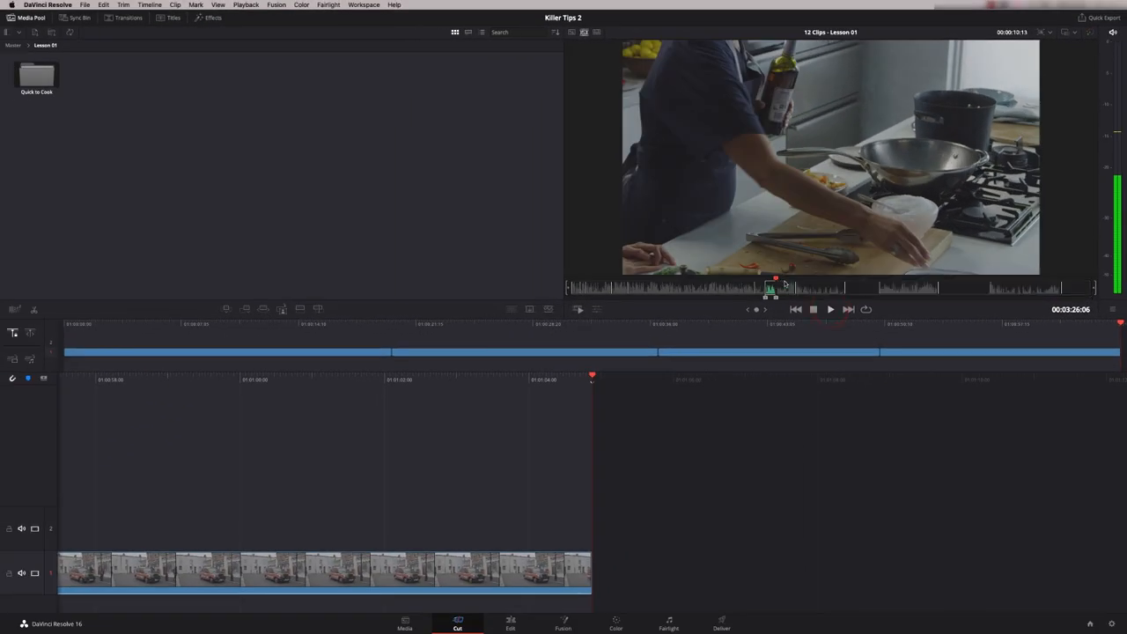
Append the kitchen shot to the timeline end and return to the Edit page
key(F12)
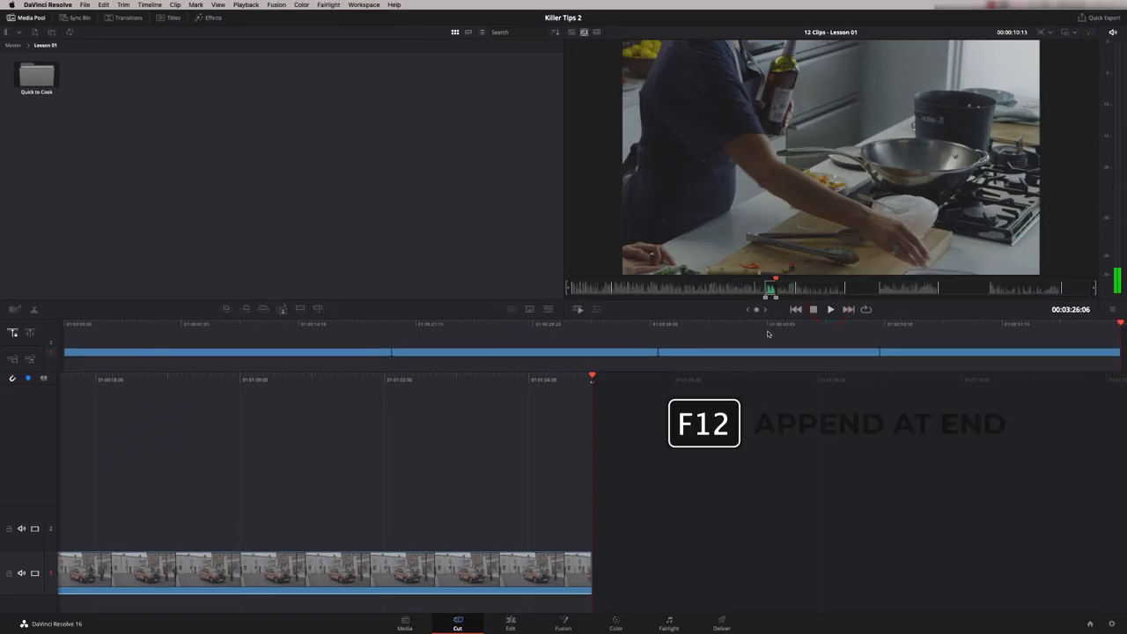
key(f12)
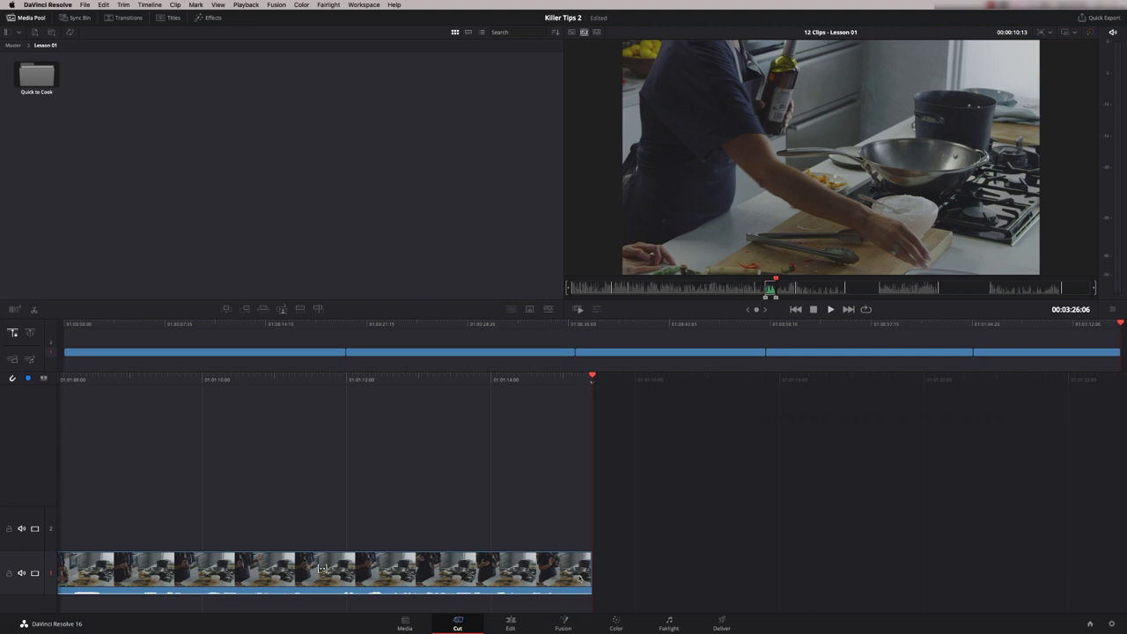
click(511, 624)
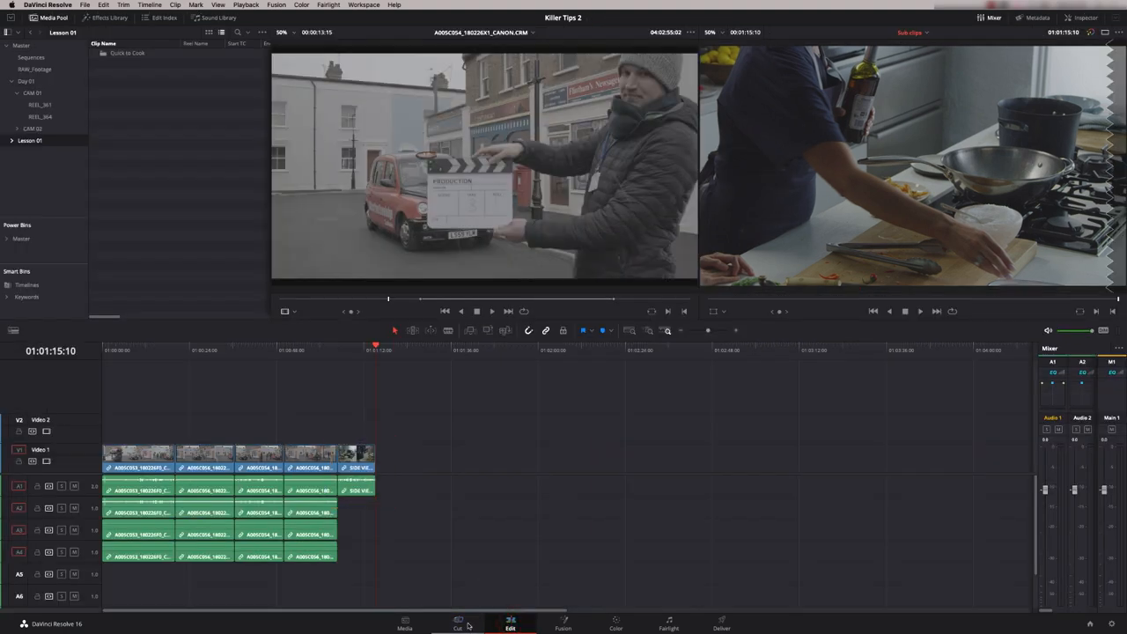
click(458, 623)
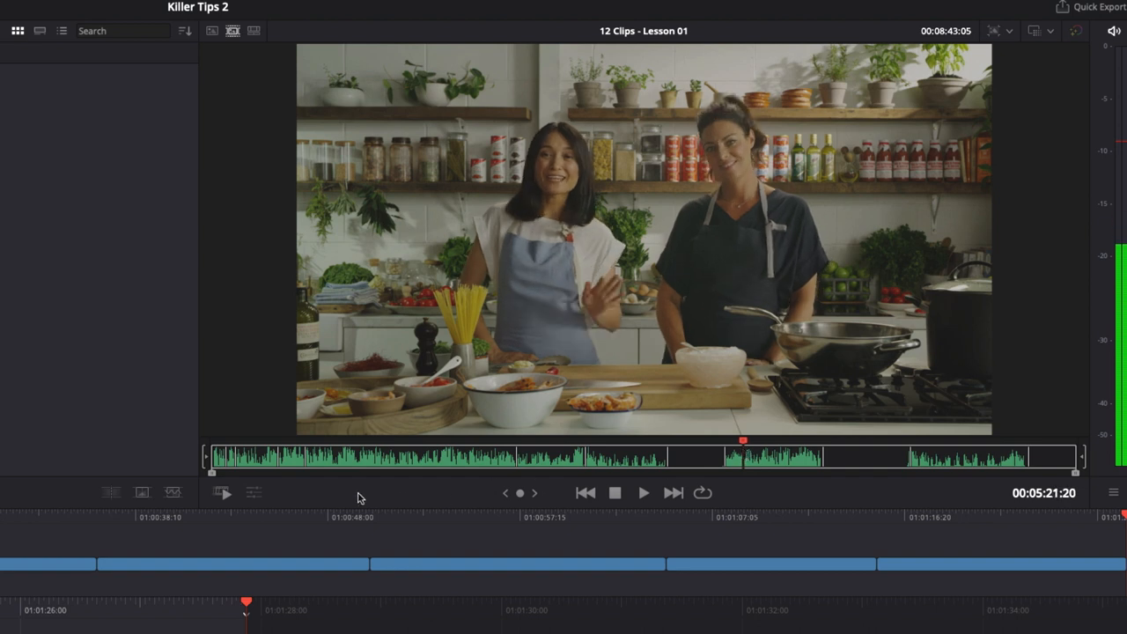
mouse_move(796, 479)
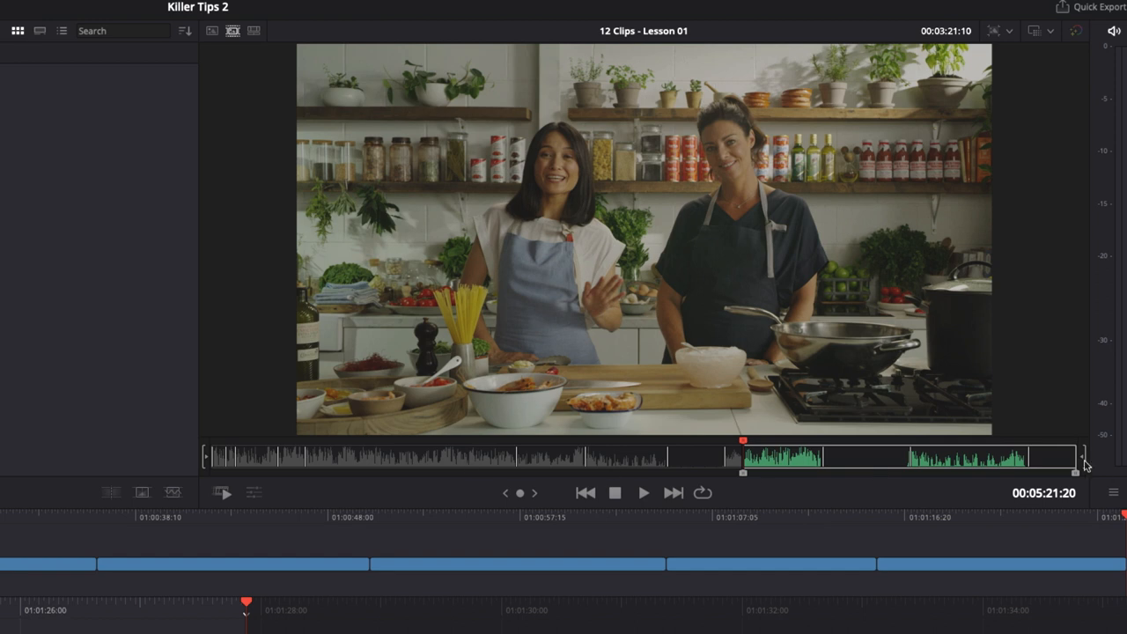
mouse_move(198, 477)
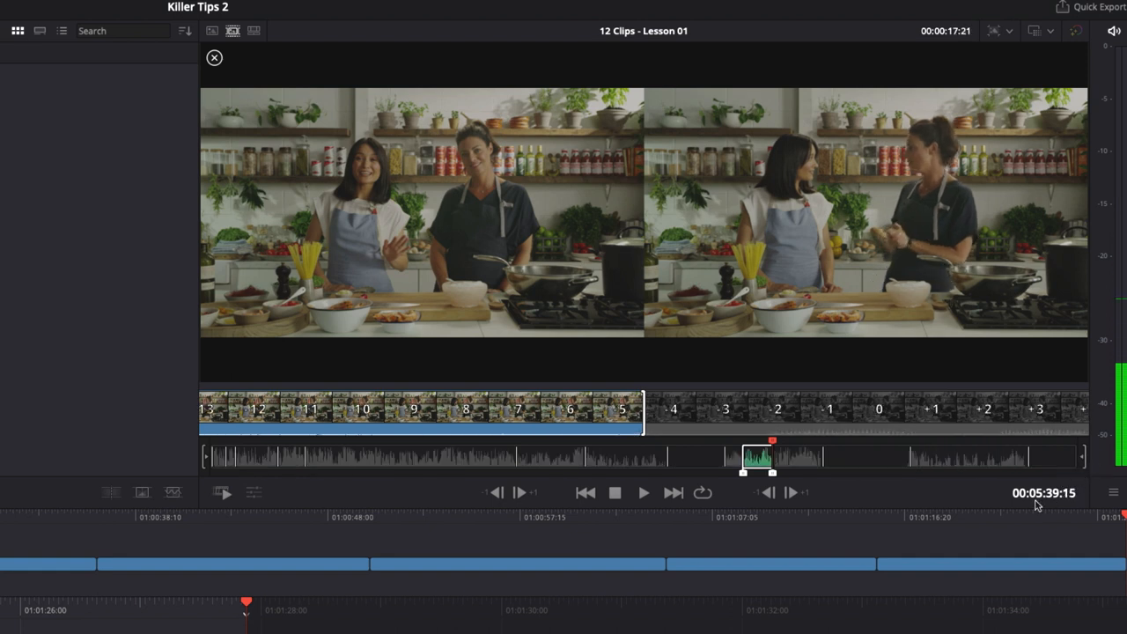
mouse_move(766, 524)
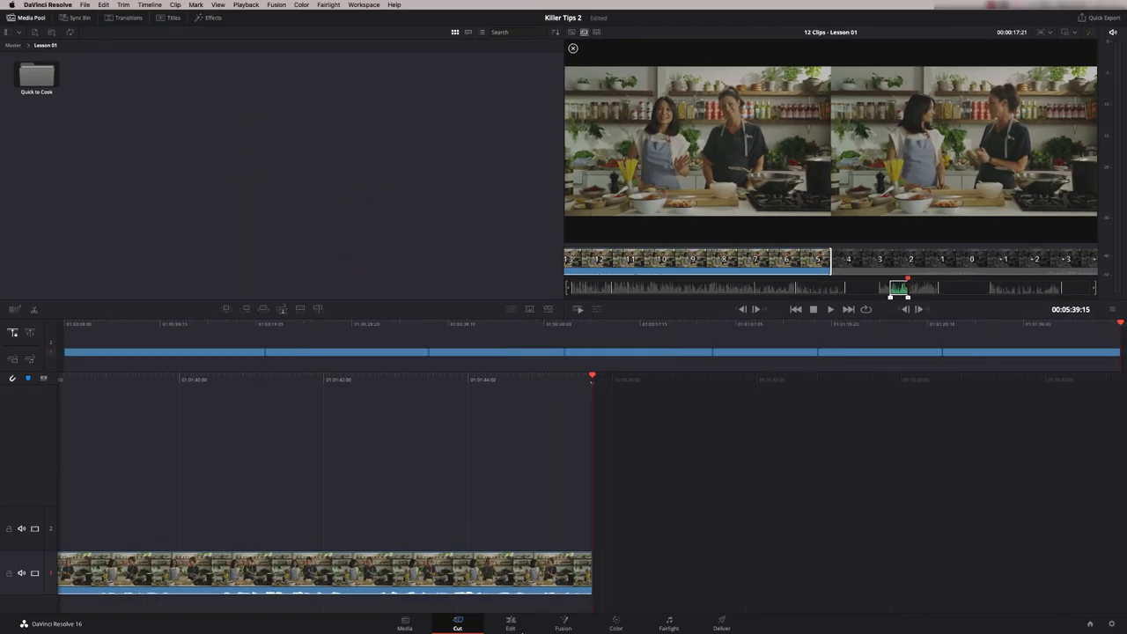
click(510, 623)
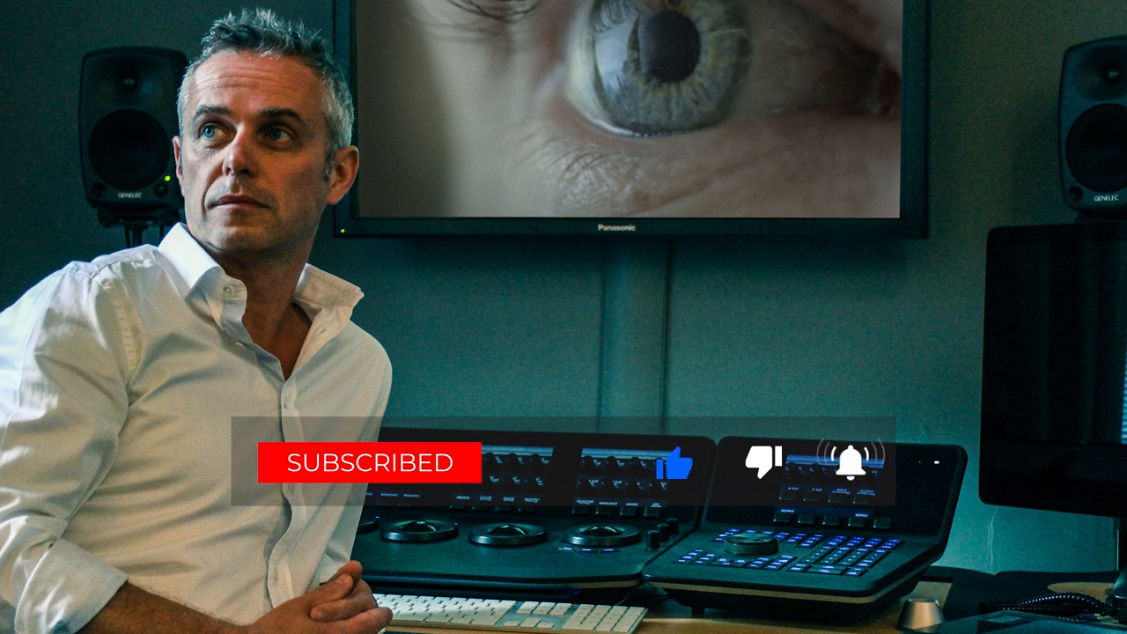
click(370, 461)
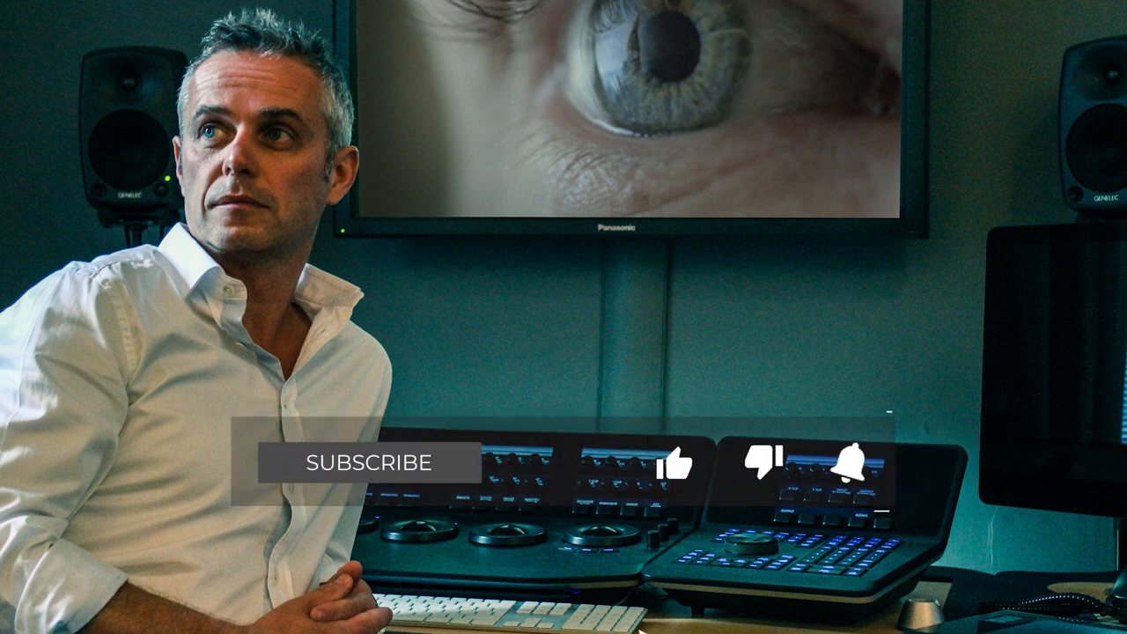
click(368, 461)
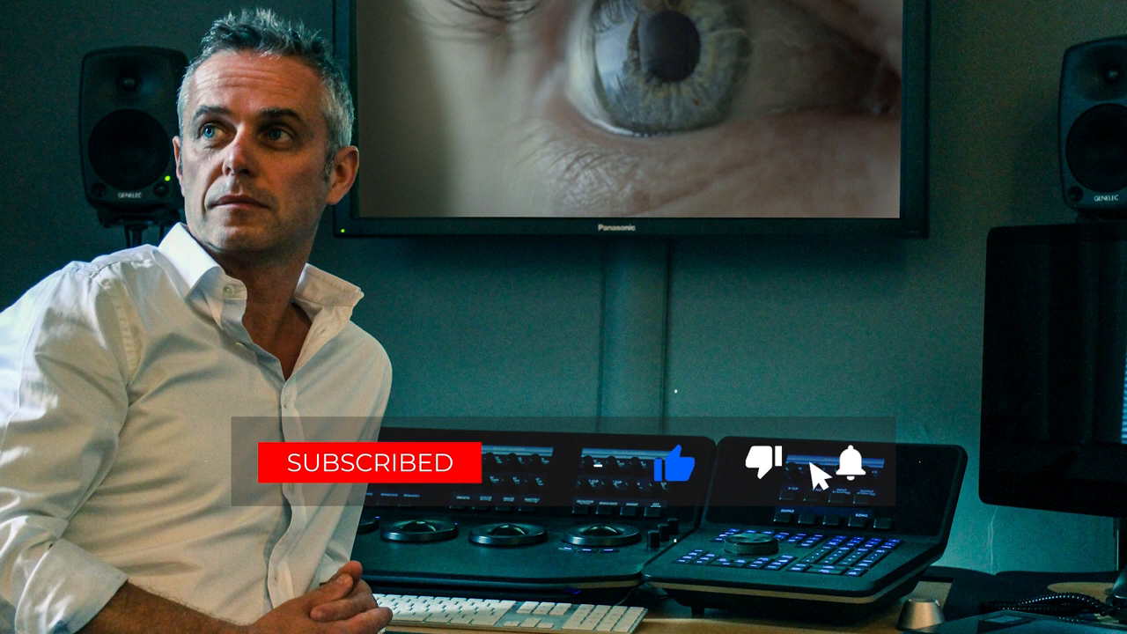